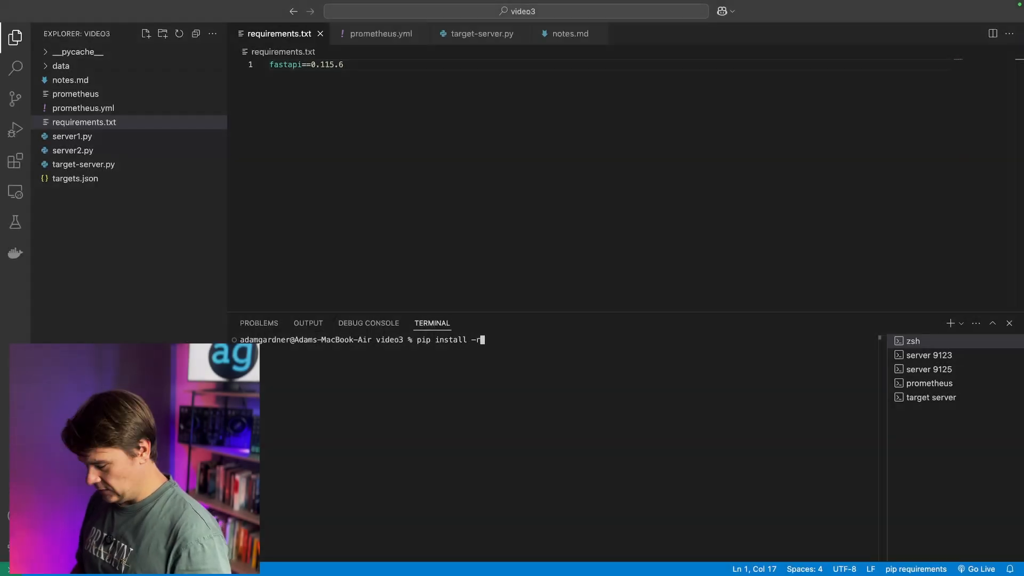
Run pip install -r requirements.txt in the terminal; all packages report already satisfied
text(req)
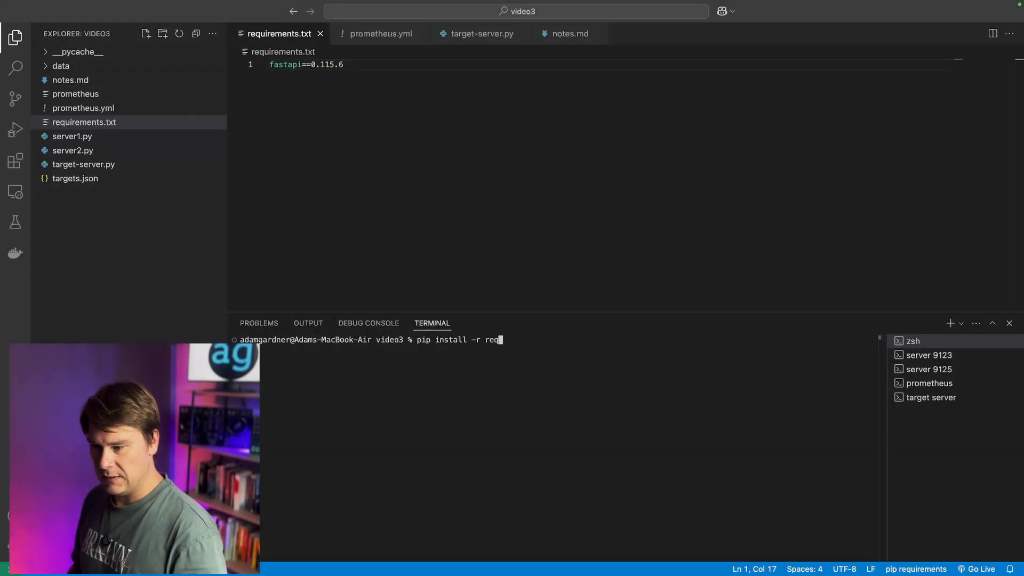
key(Enter)
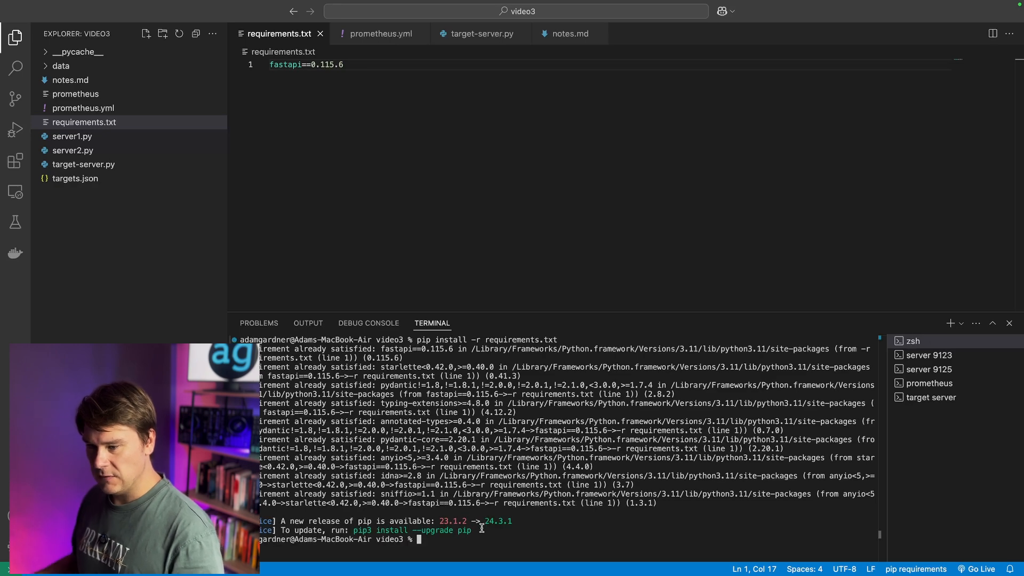
Review the metrics server code and highlight its my_first_metric value before running server2.py on port 9125
click(72, 136)
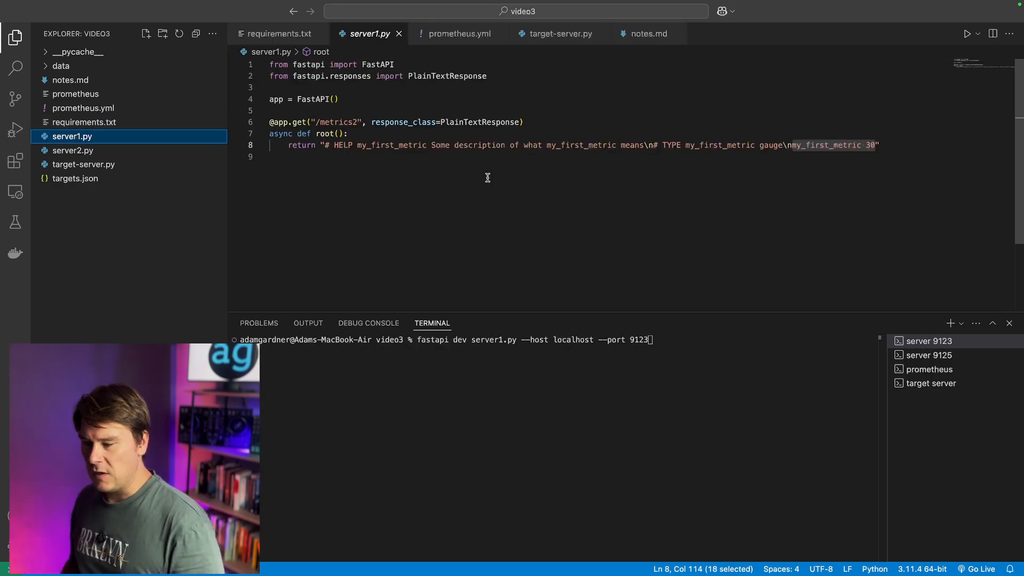
mouse_move(317, 122)
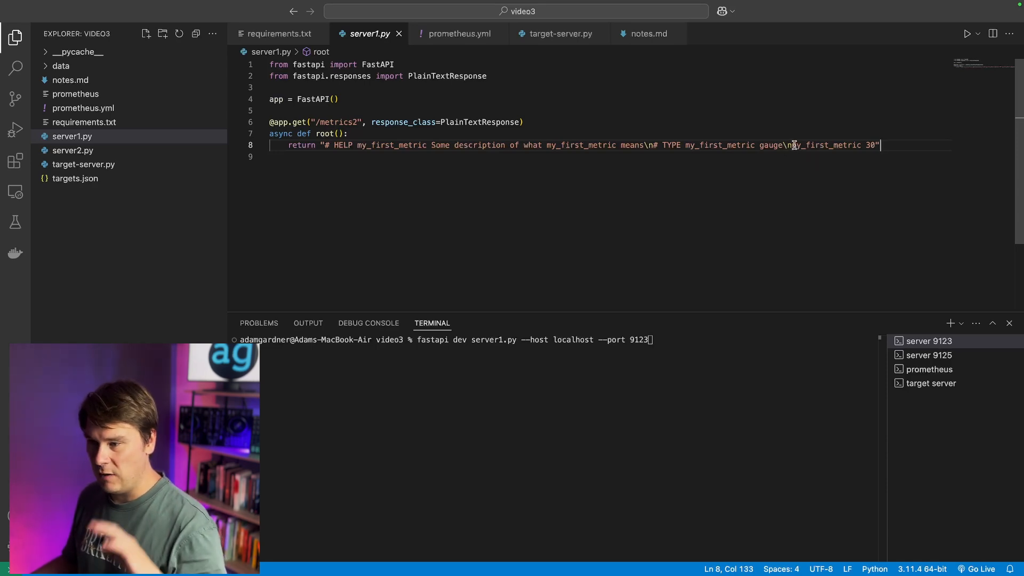
double_click(824, 145)
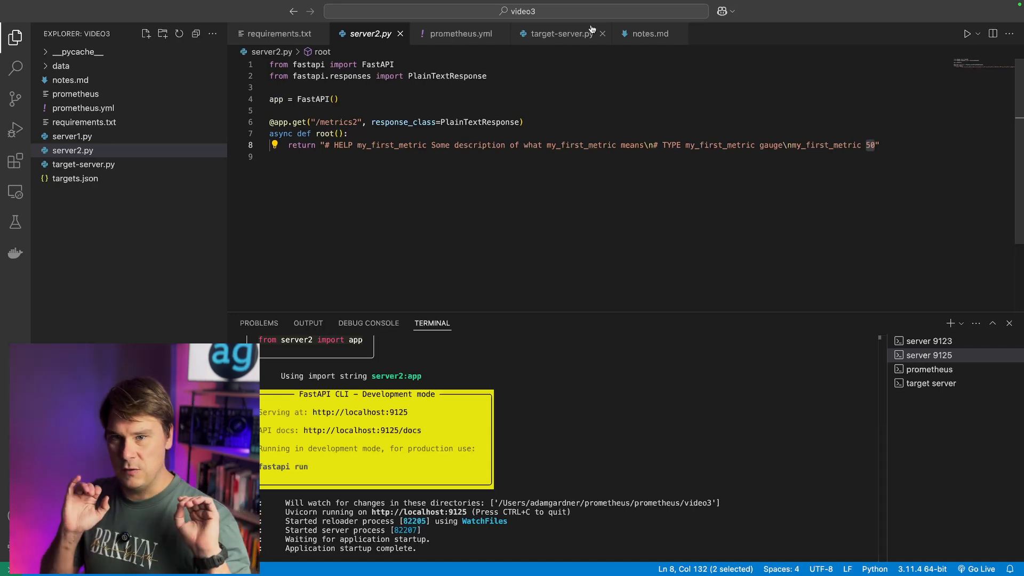
Show the Status > Targets page with the file-discovered 127.0.0.1:9123 endpoint up, then reopen the Status menu
click(76, 178)
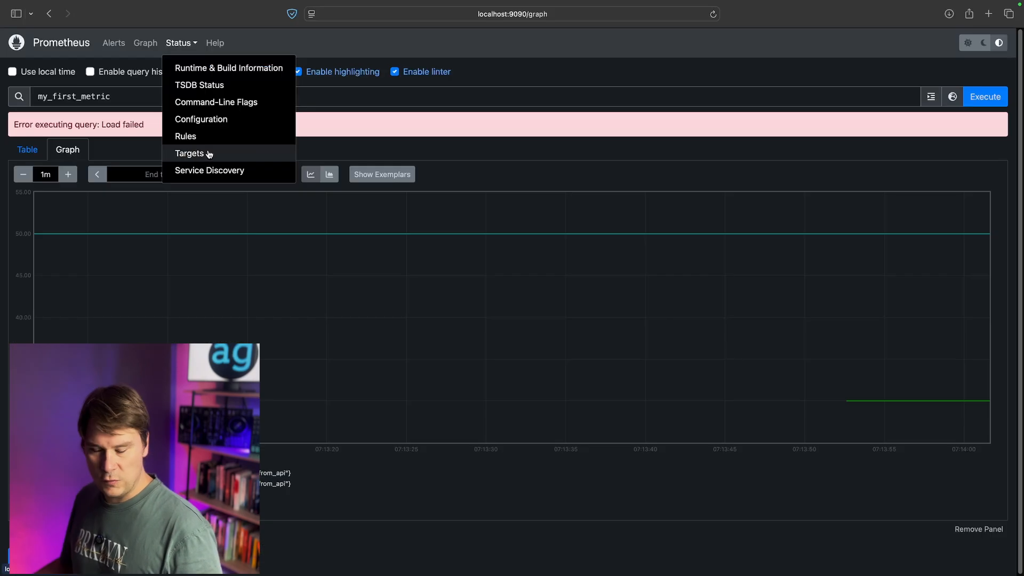
click(190, 153)
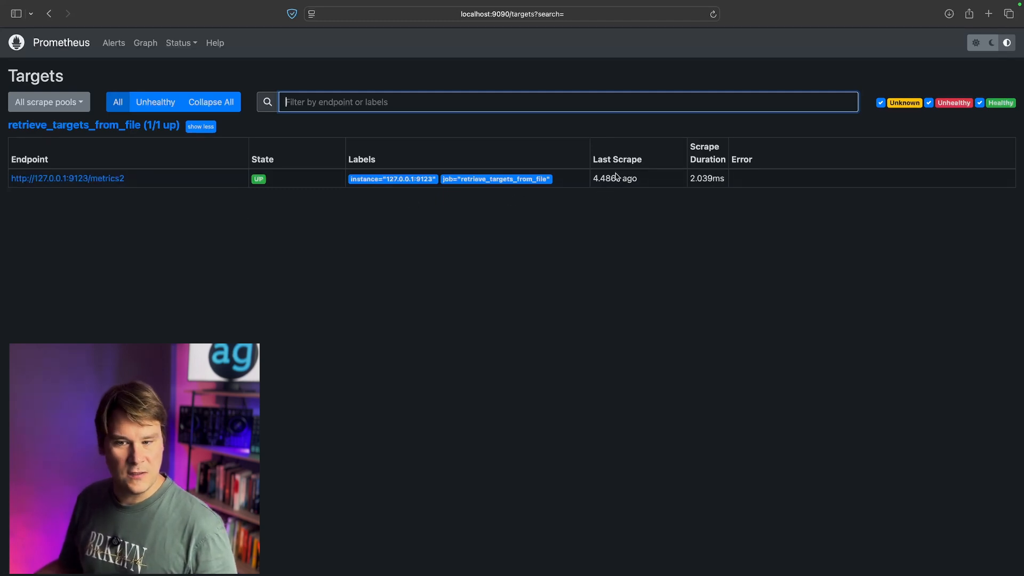
click(178, 43)
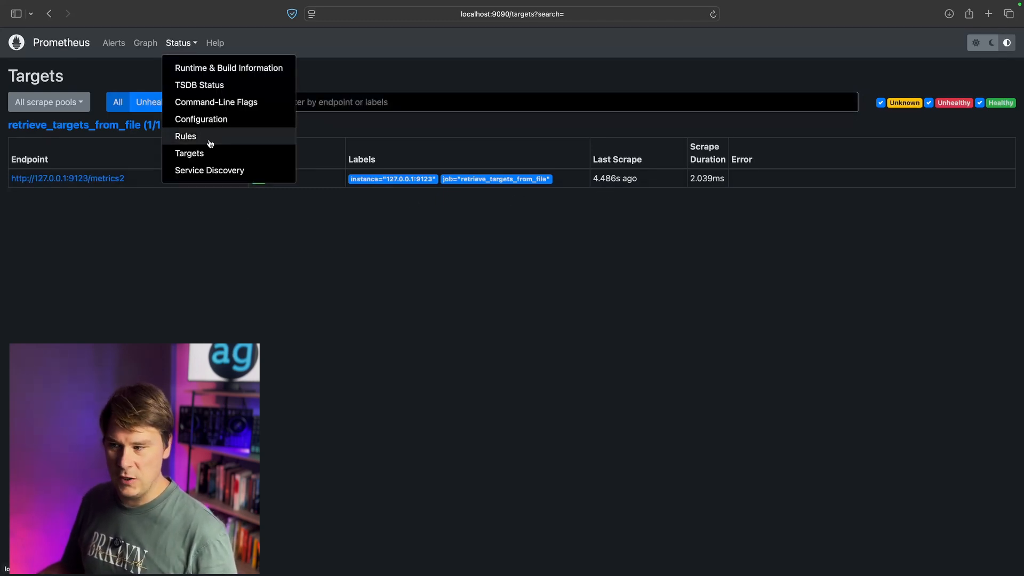
Query my_first_metric on the Graph page, returning value 30 from instance 127.0.0.1:9123
click(145, 43)
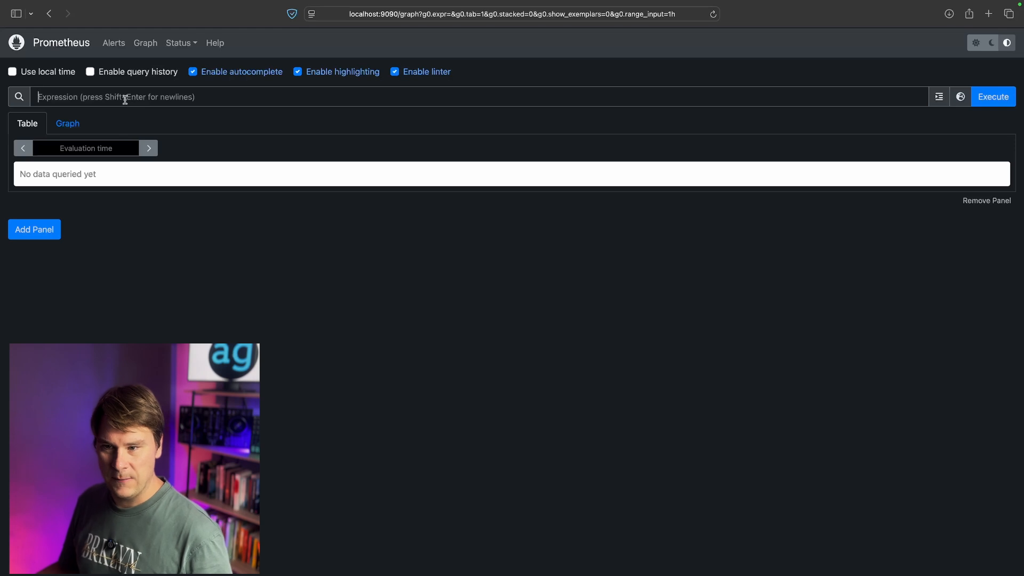
text(my_first_metric)
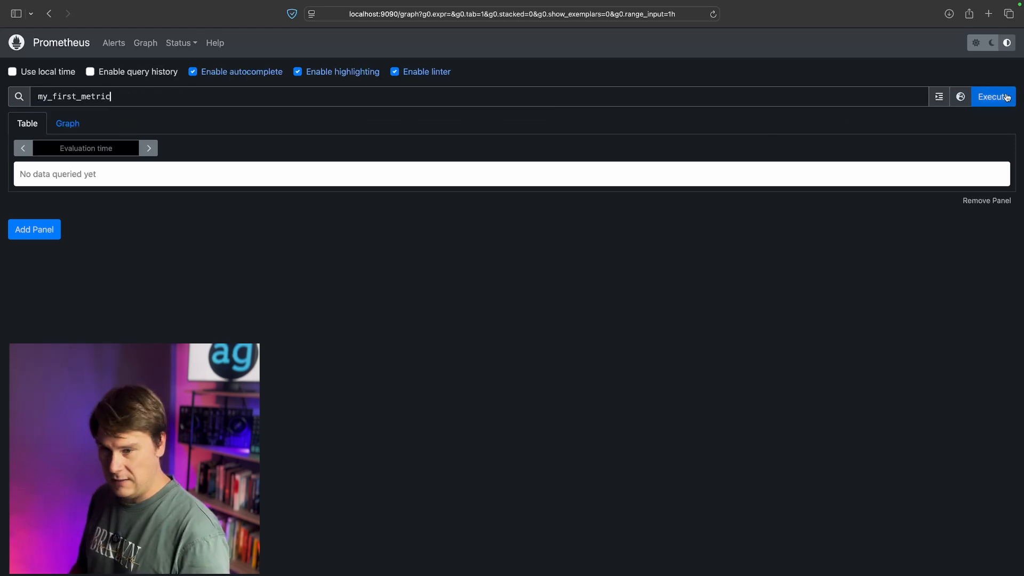
click(992, 96)
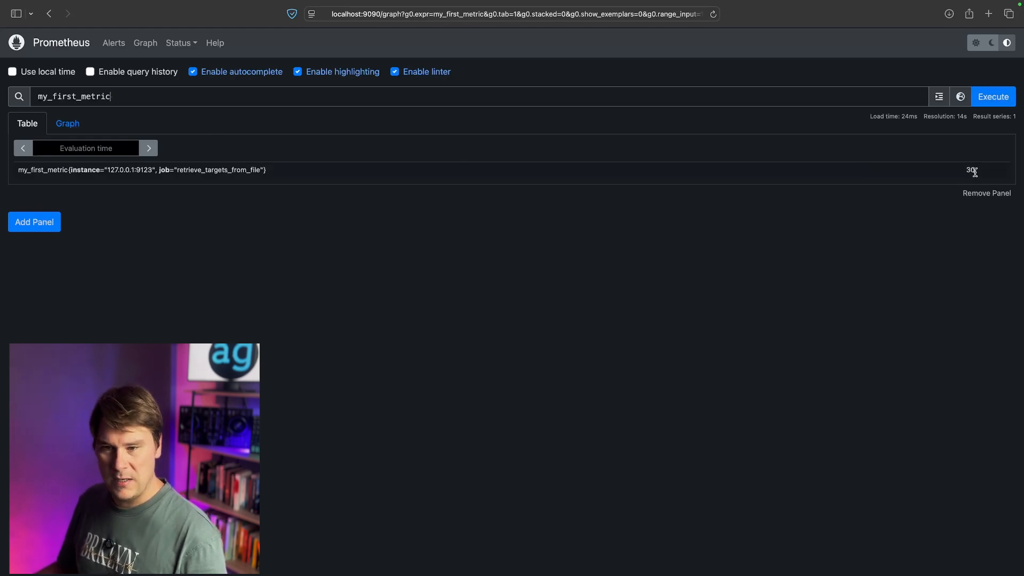
mouse_move(522, 146)
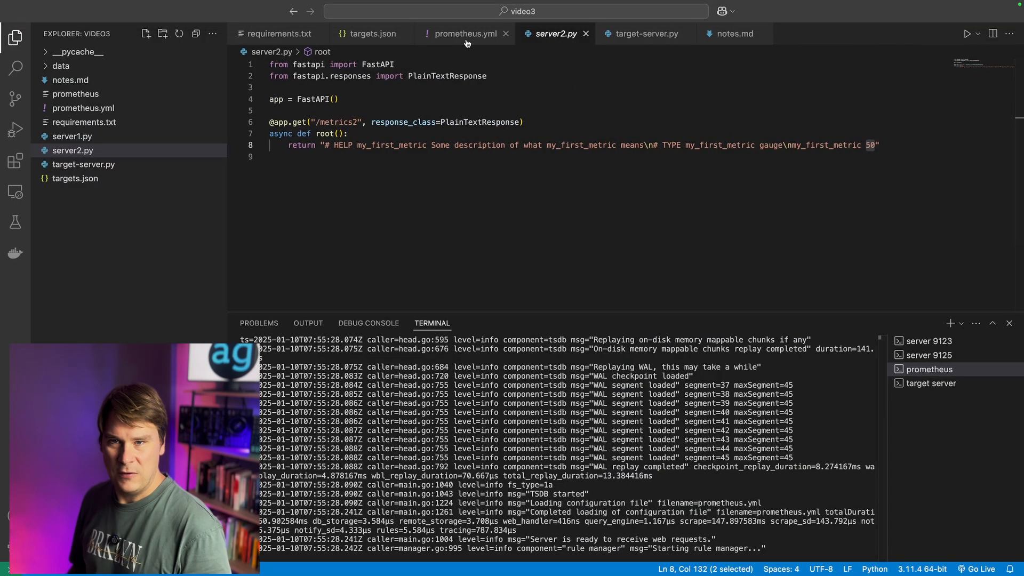
mouse_move(465, 33)
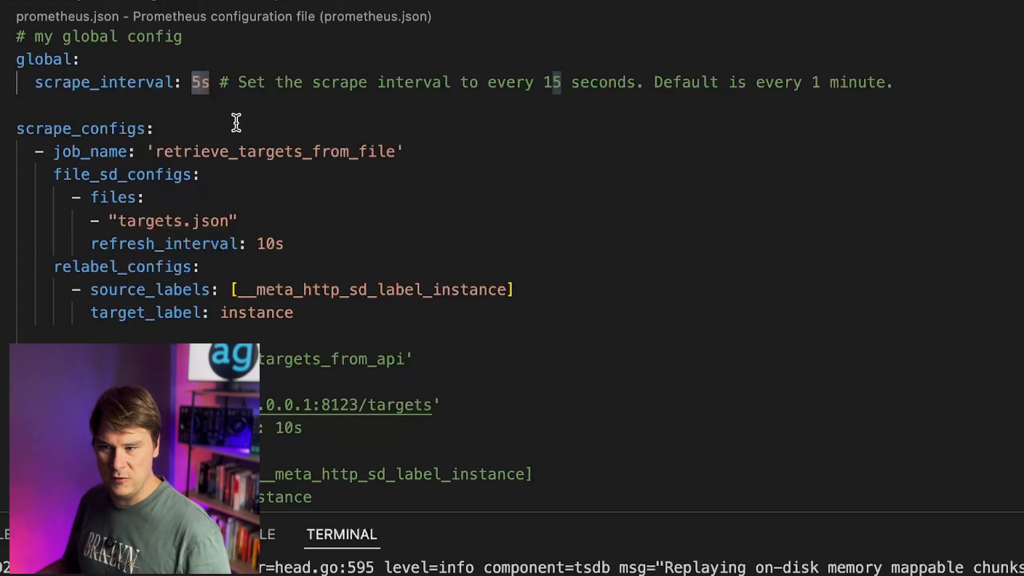
double_click(84, 128)
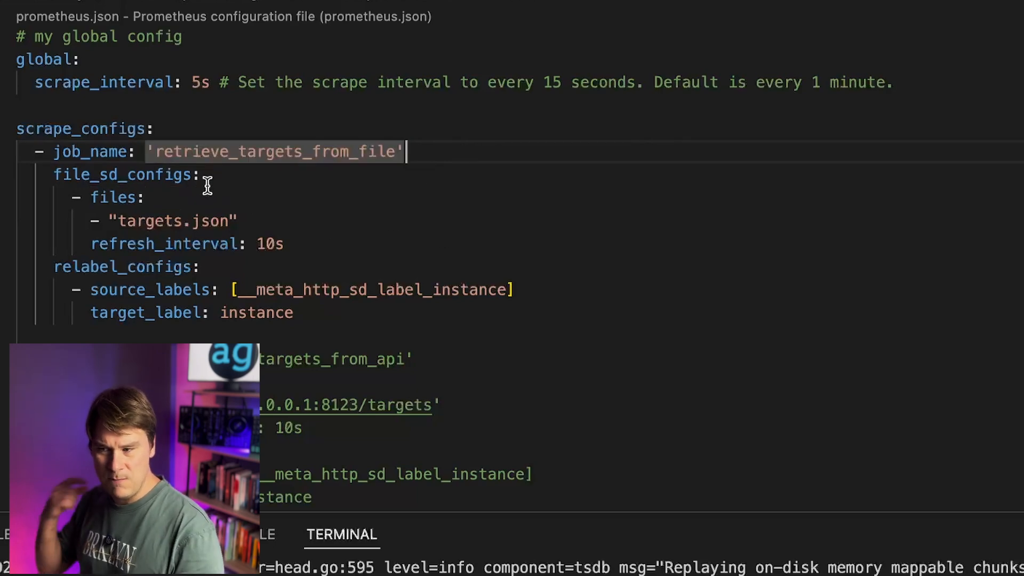
double_click(122, 175)
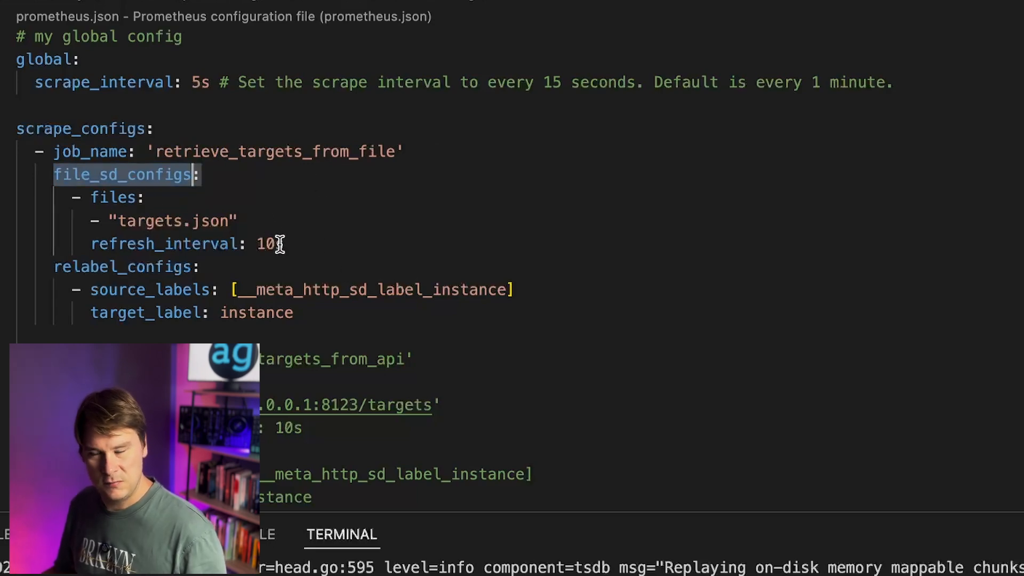
text(s)
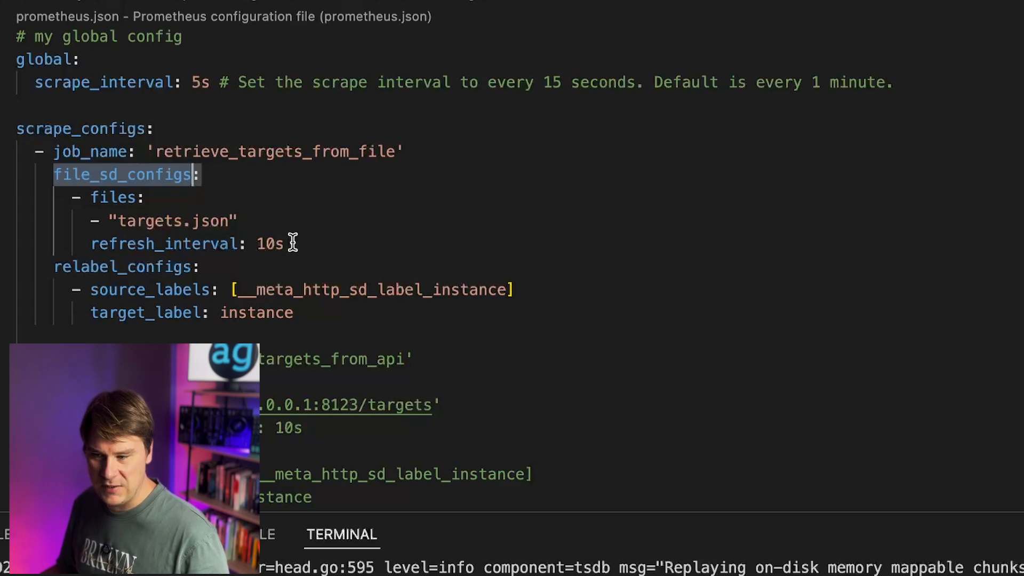
mouse_move(268, 235)
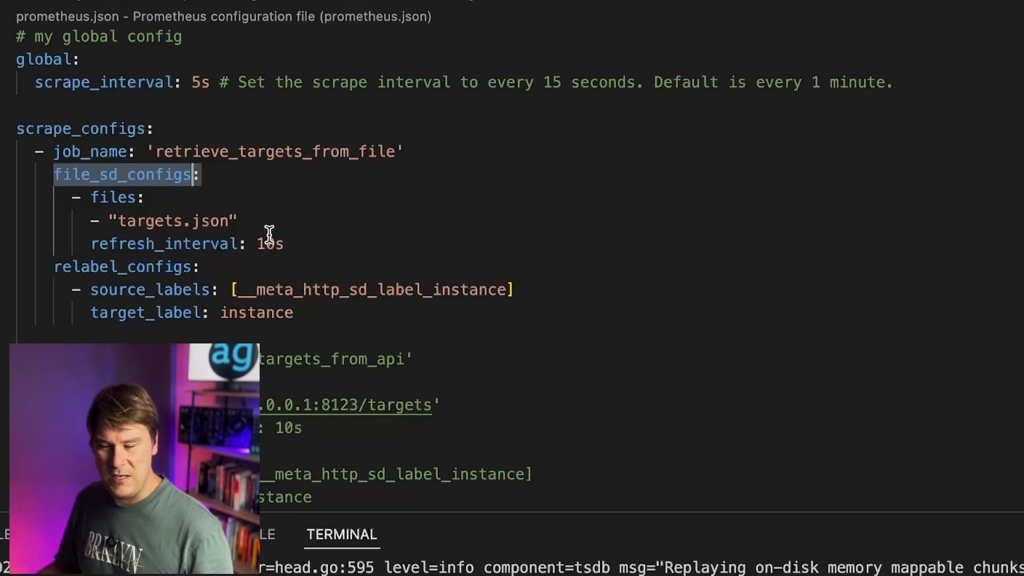
mouse_move(591, 268)
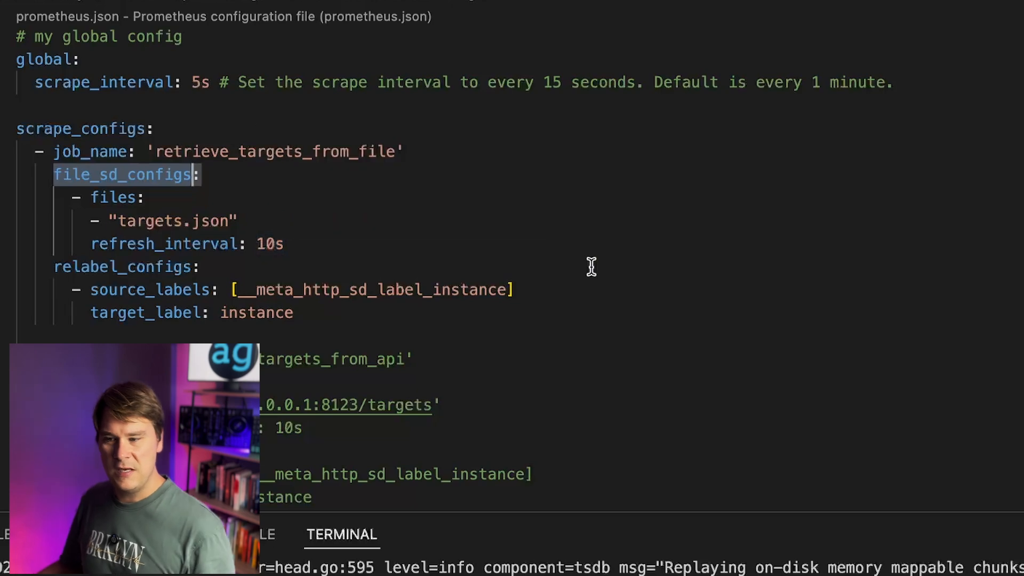
mouse_move(588, 257)
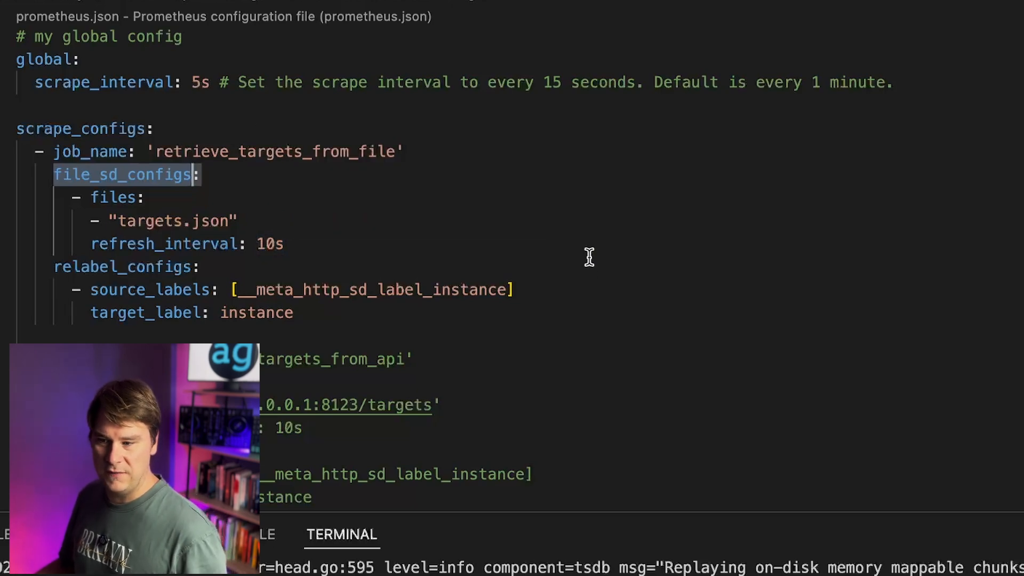
mouse_move(562, 257)
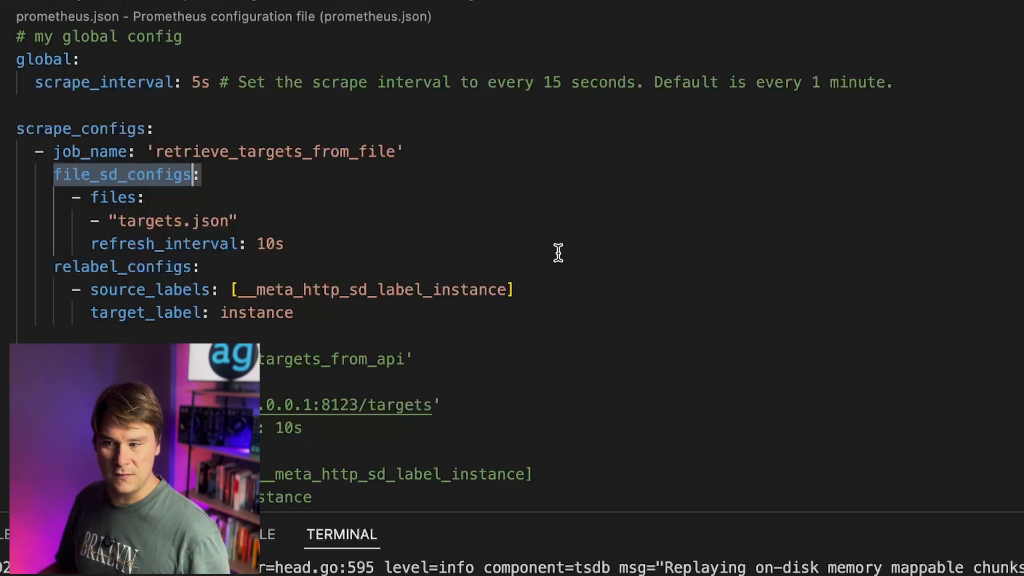
mouse_move(348, 254)
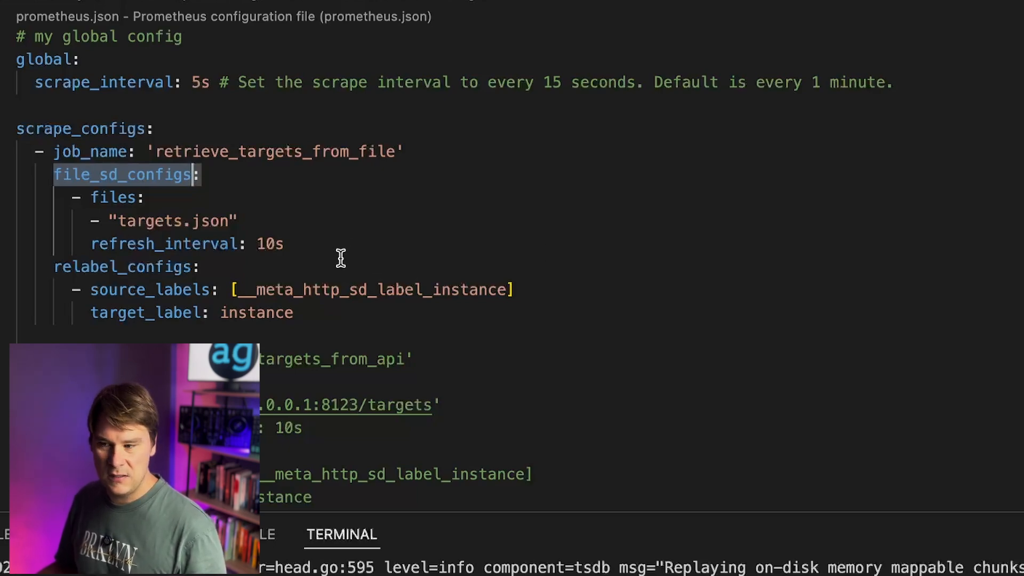
drag(85, 128, 294, 312)
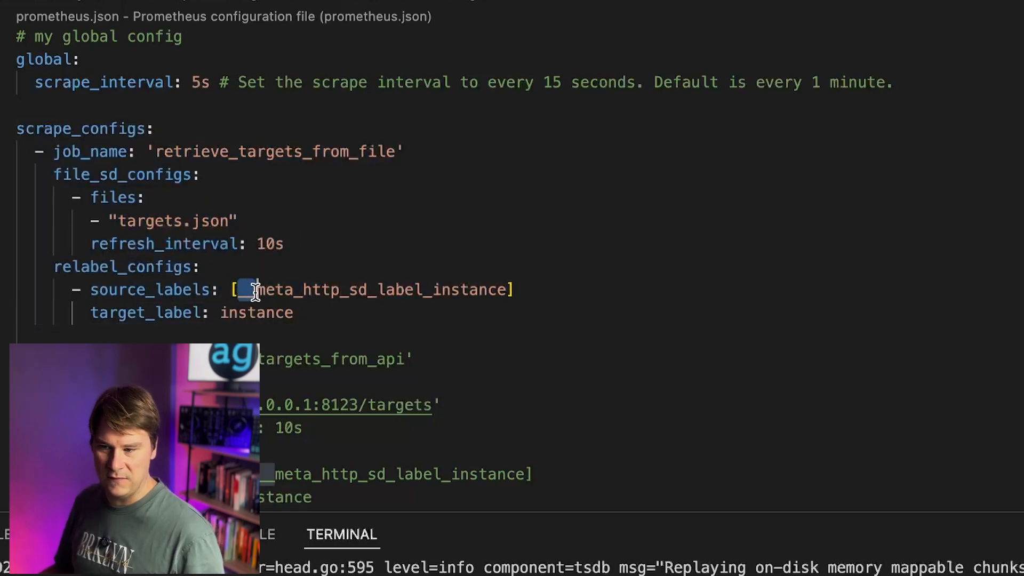
double_click(256, 312)
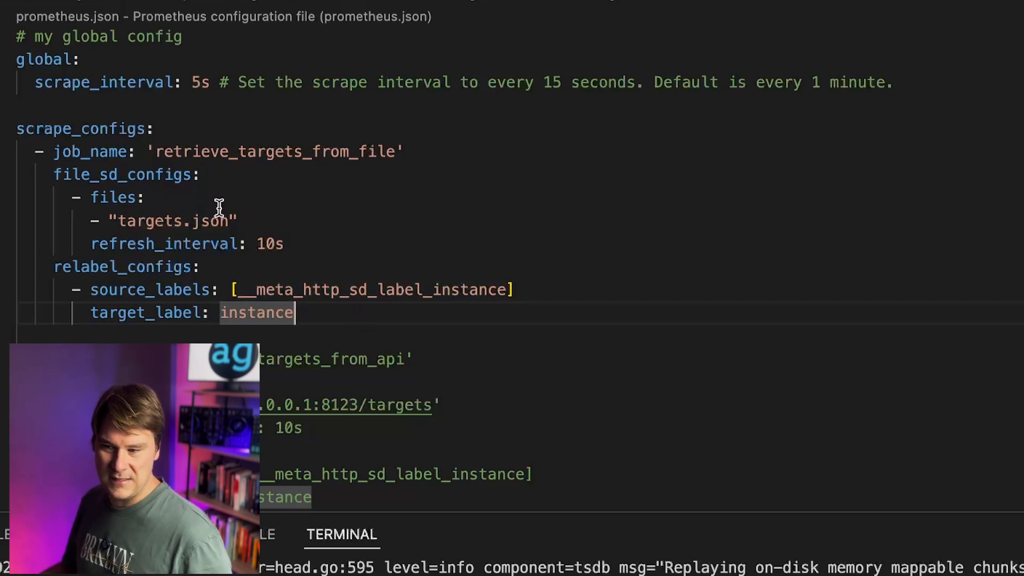
mouse_move(149, 37)
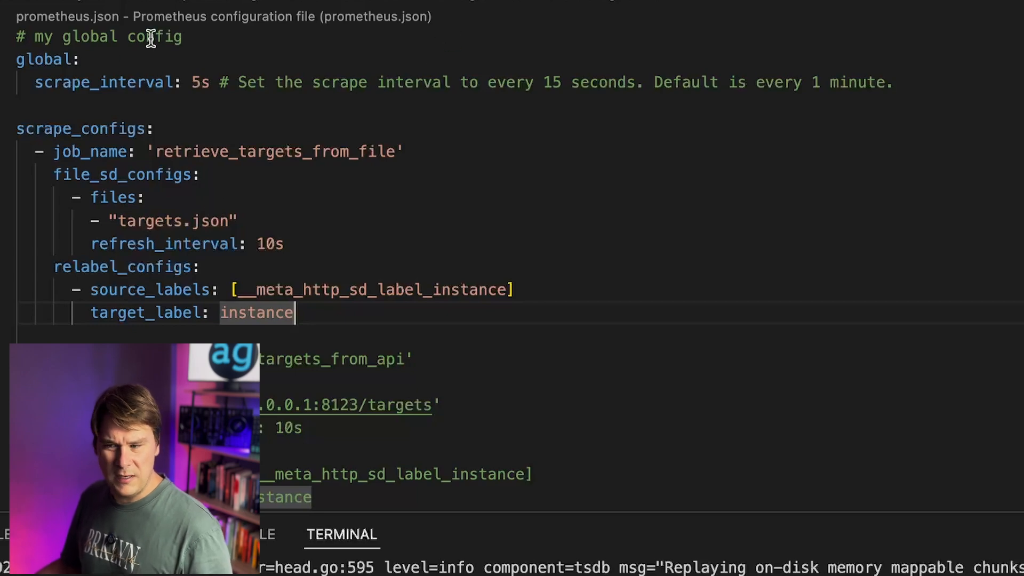
click(223, 18)
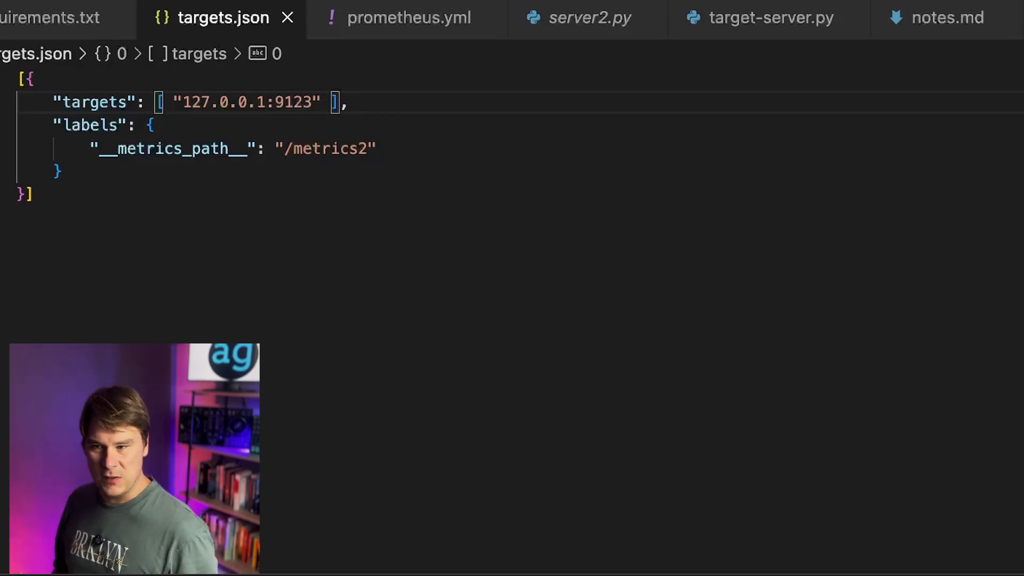
Review targets.json, highlighting the __metrics_path__ label and selecting the 127.0.0.1:9123 address to copy
key(ctrl+a)
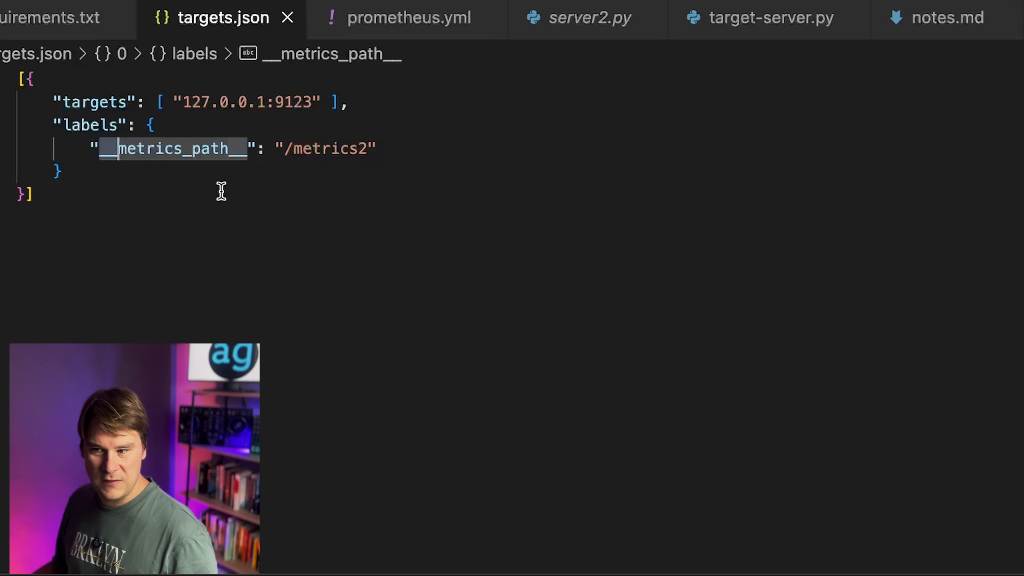
double_click(327, 148)
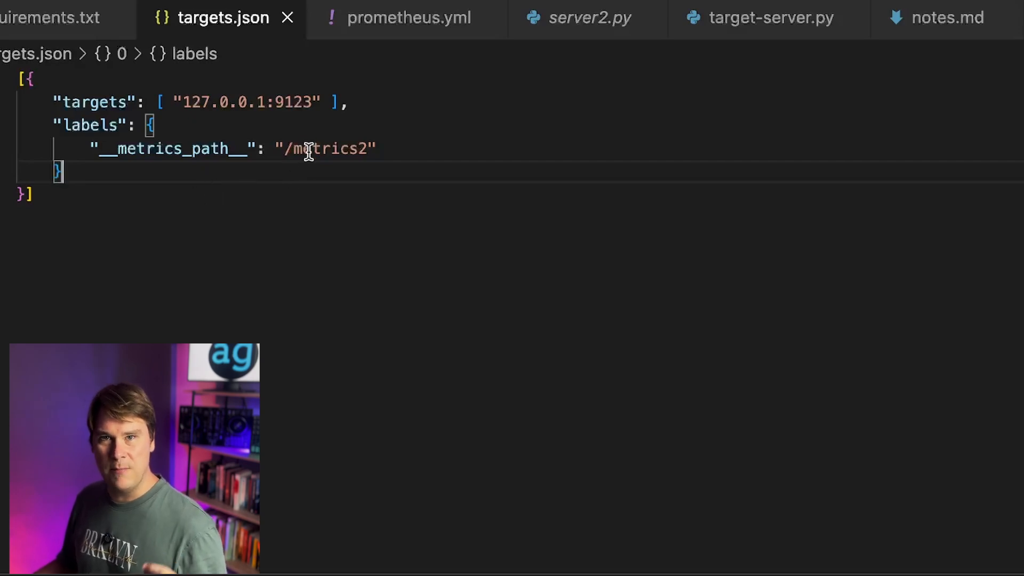
mouse_move(341, 237)
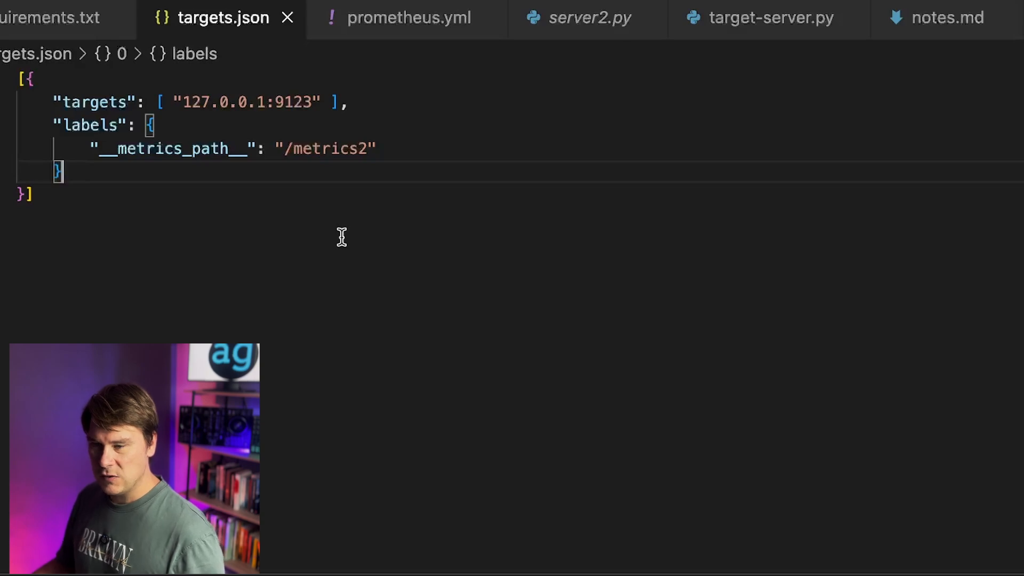
mouse_move(257, 125)
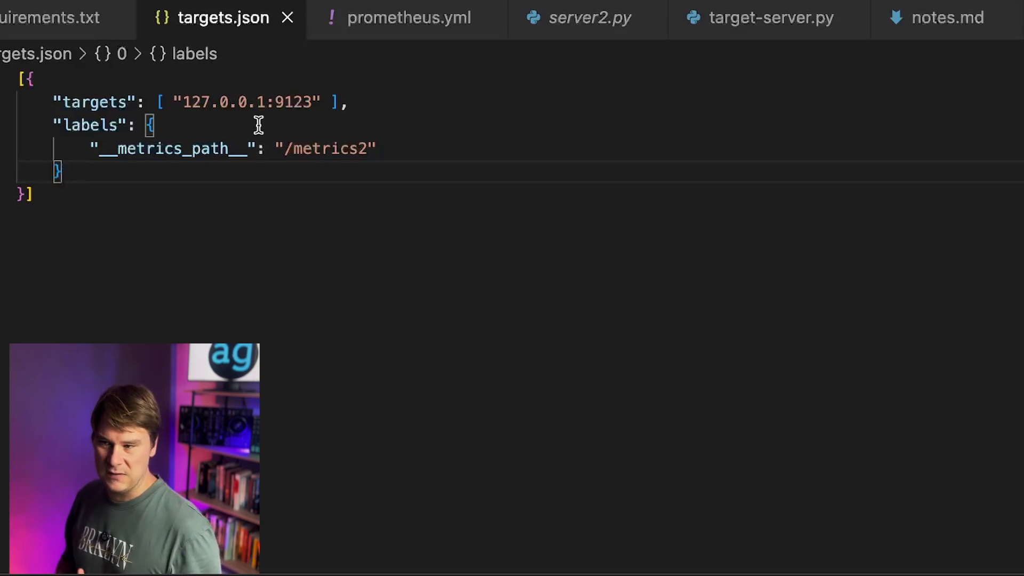
double_click(247, 102)
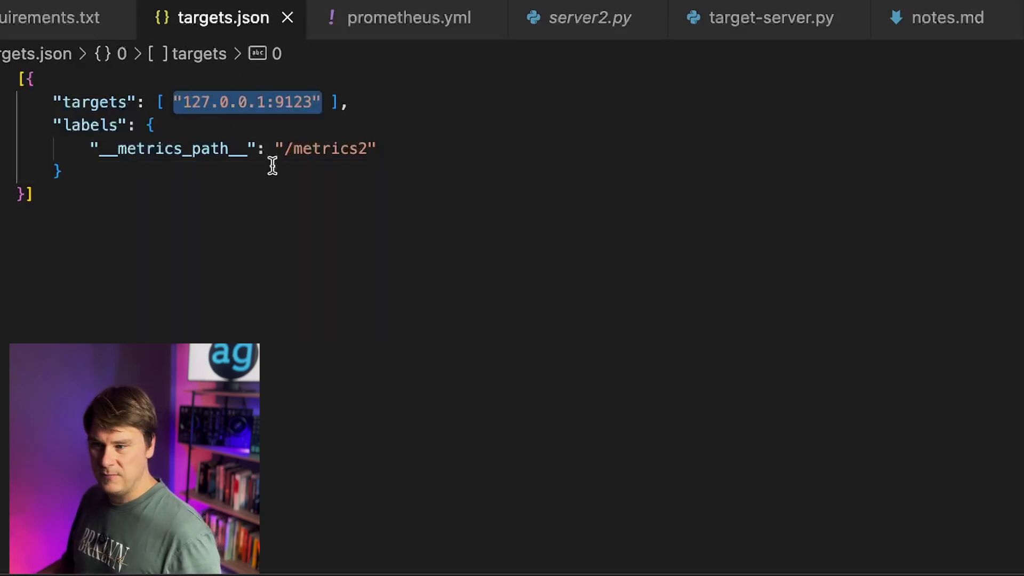
Append a second target "127.0.0.1:9125" to the targets list by pasting the address and changing the port
text(, "127.0.0.1:9123")
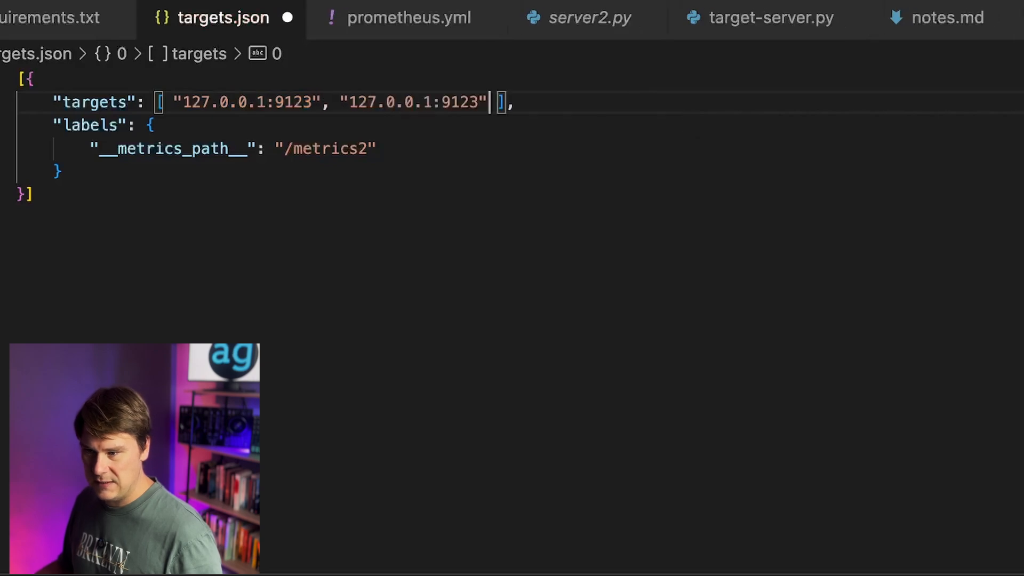
key(Backspace)
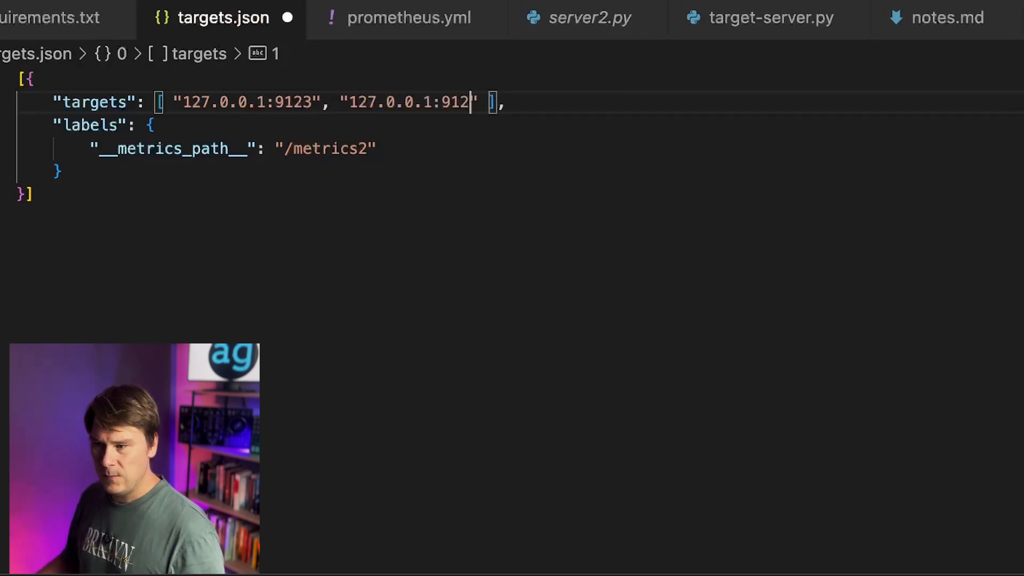
text(5)
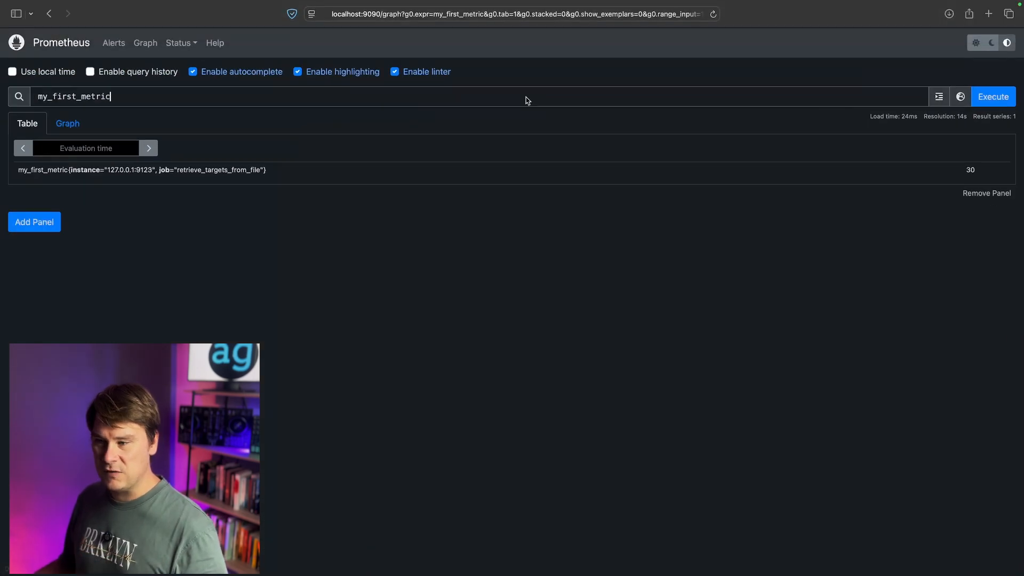
Confirm Status > Targets lists both 127.0.0.1:9123 and 127.0.0.1:9125 as up, then return to the Graph page
click(178, 43)
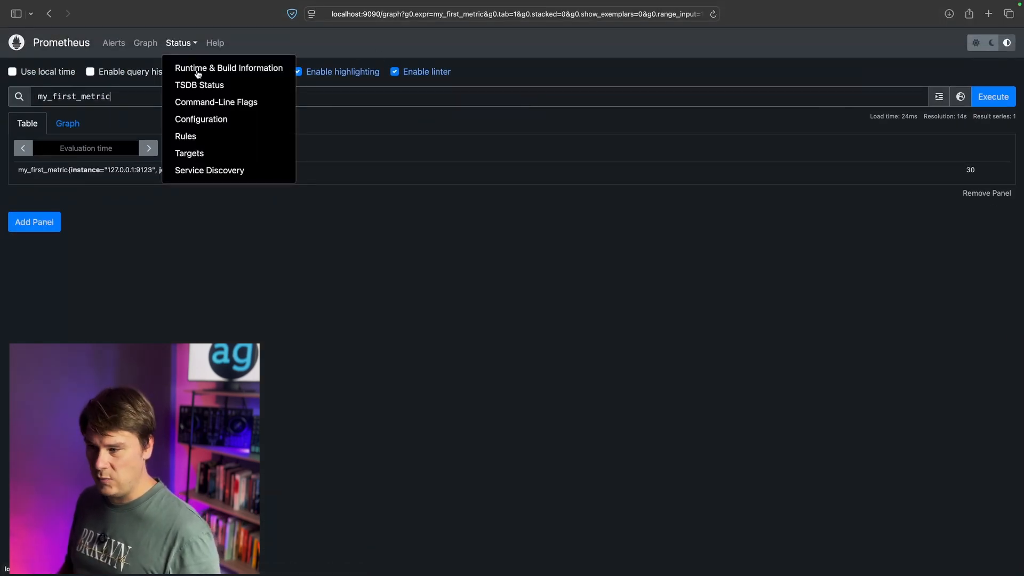
click(189, 153)
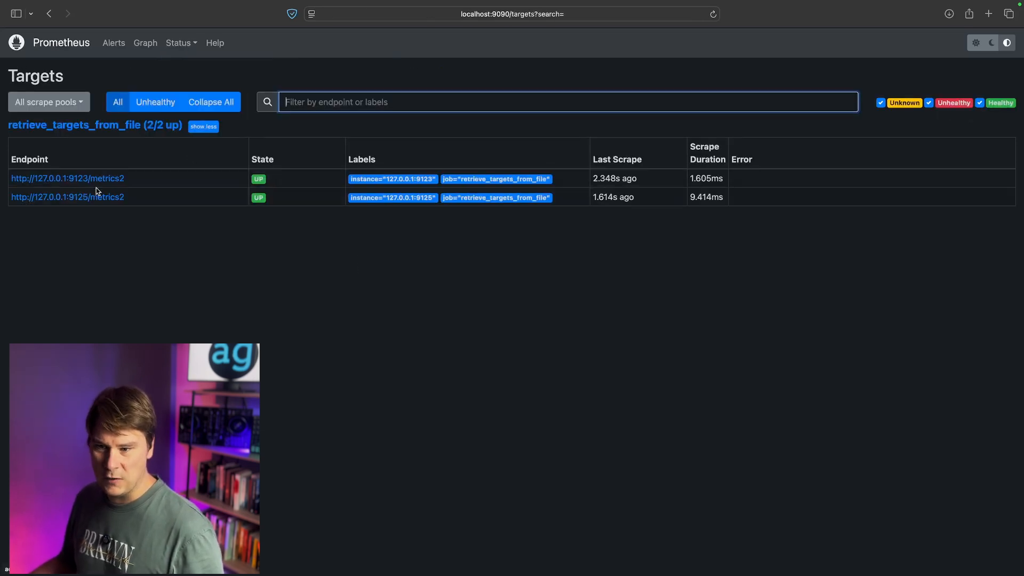
mouse_move(643, 194)
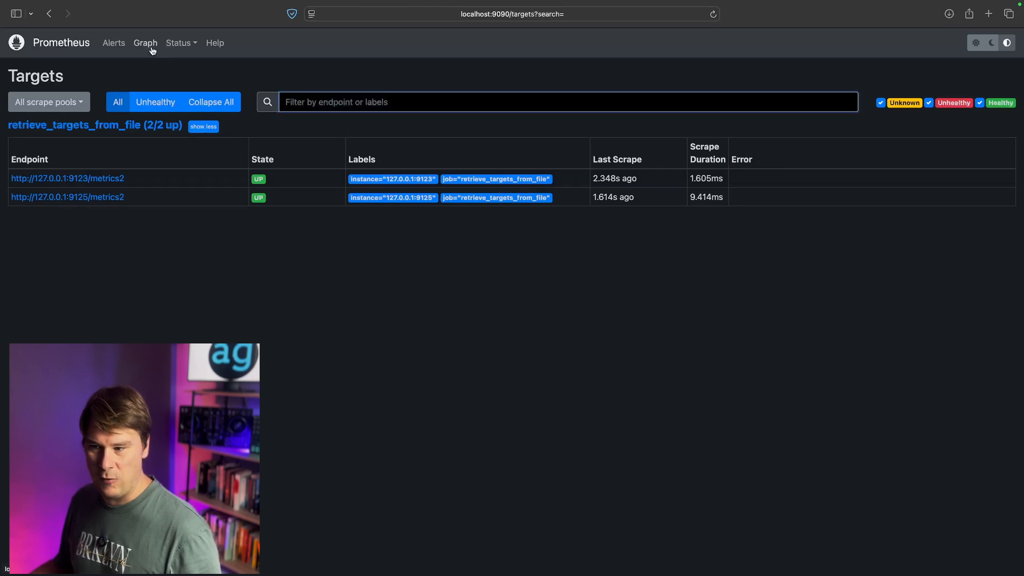
click(145, 42)
text(my_first_metric)
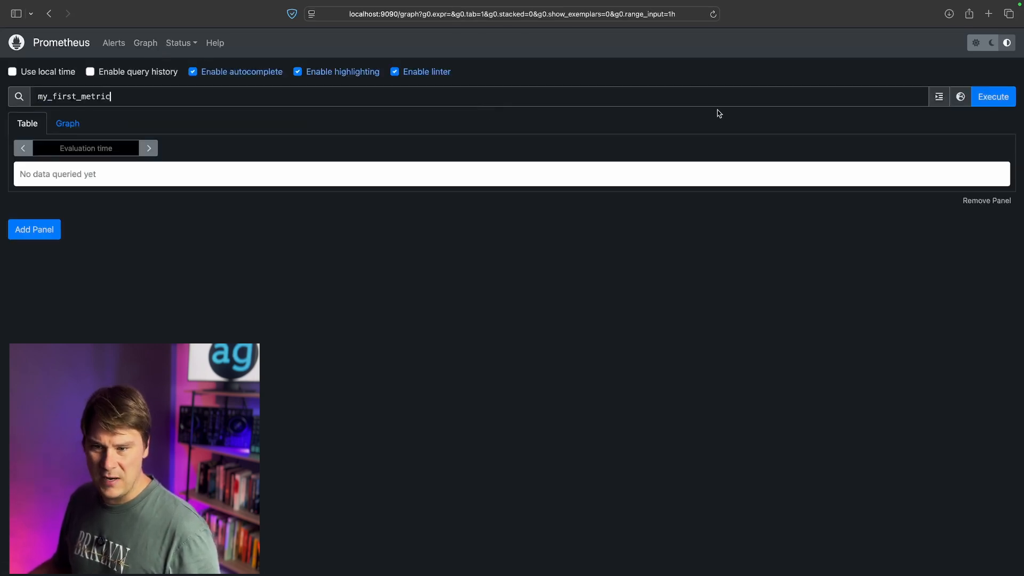
Execute my_first_metric showing series for 9123 (30) and 9125 (50), charted over a 5m range
click(992, 96)
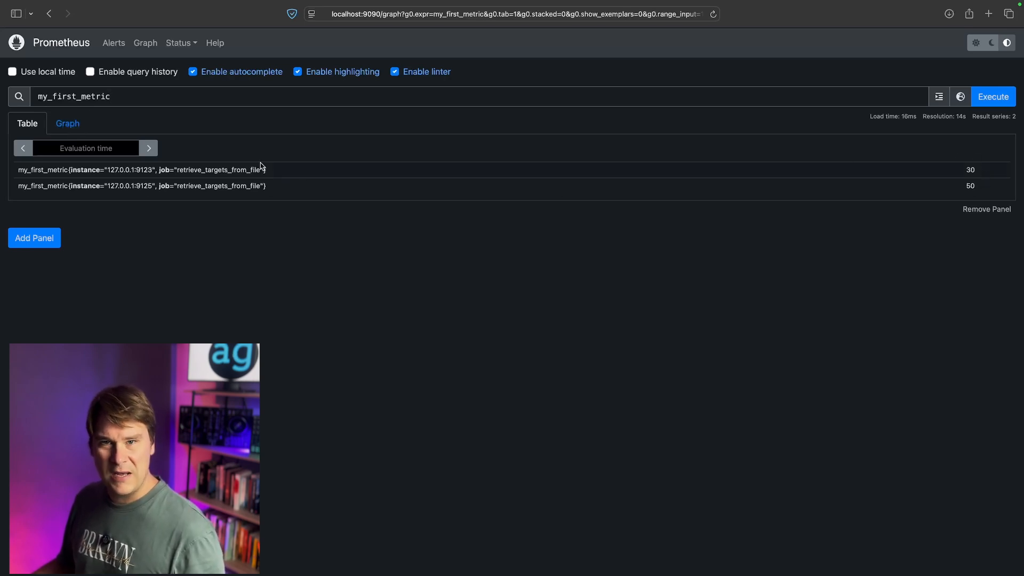
double_click(111, 186)
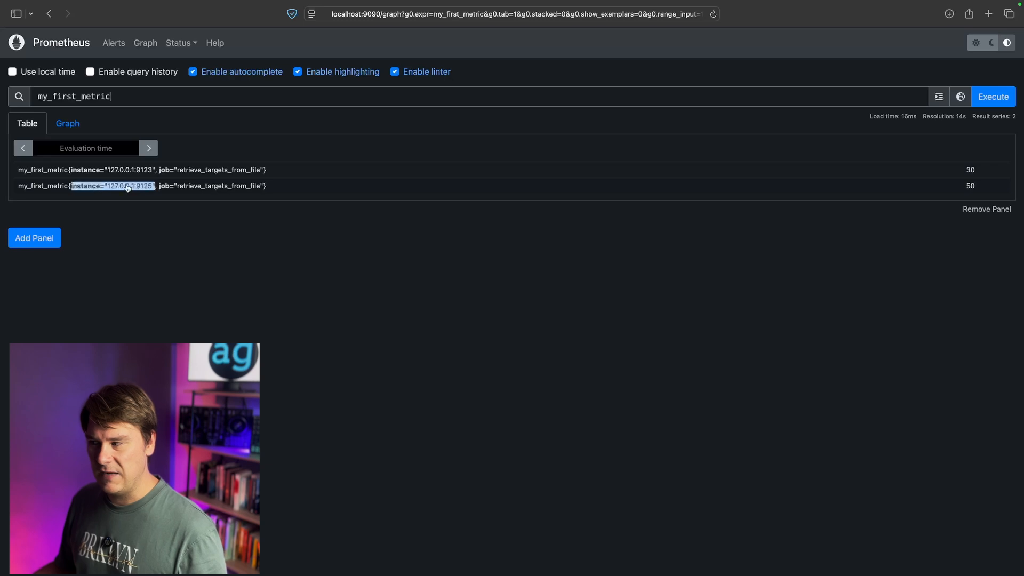
click(67, 123)
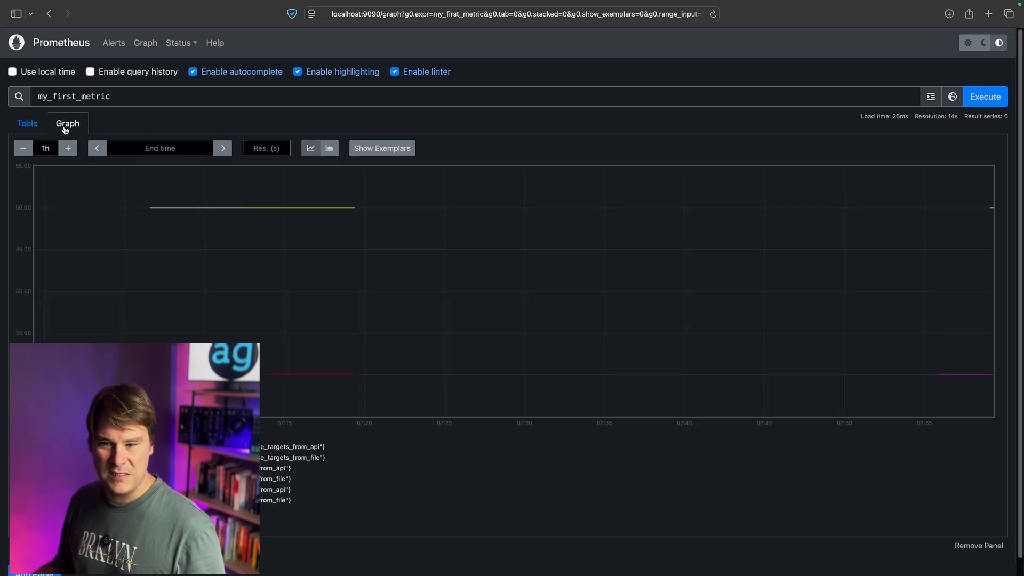
click(23, 148)
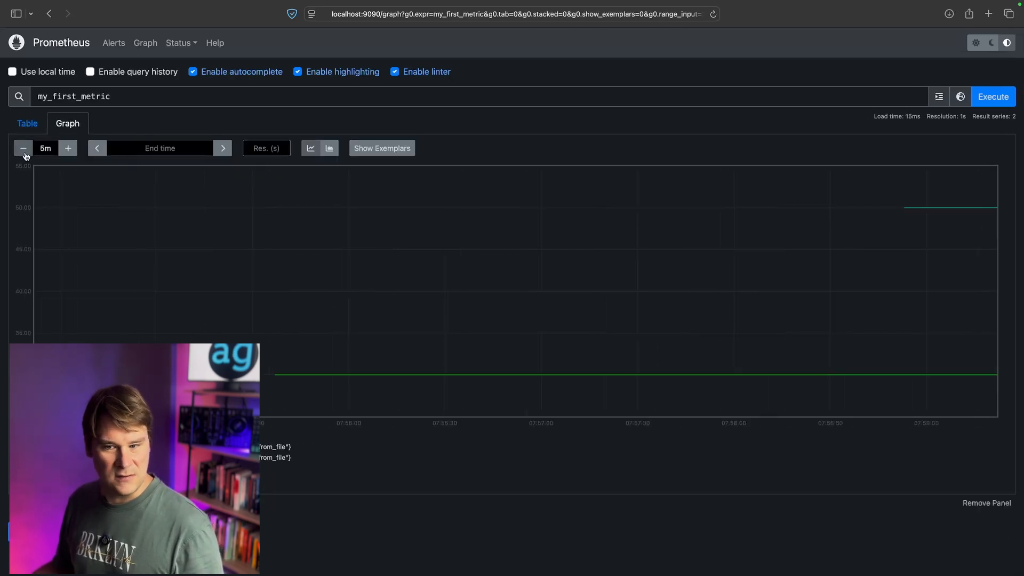
mouse_move(923, 209)
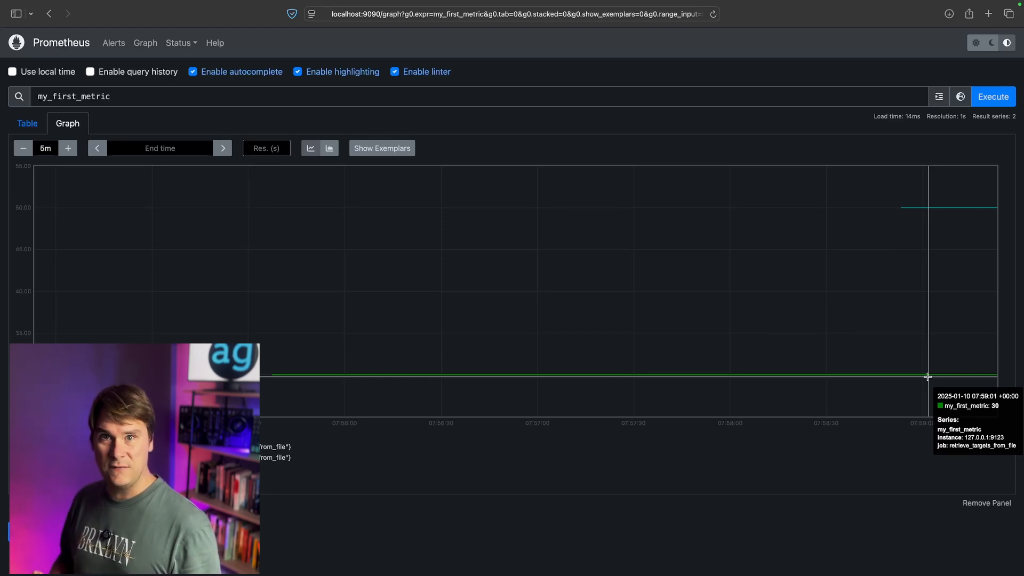
mouse_move(693, 281)
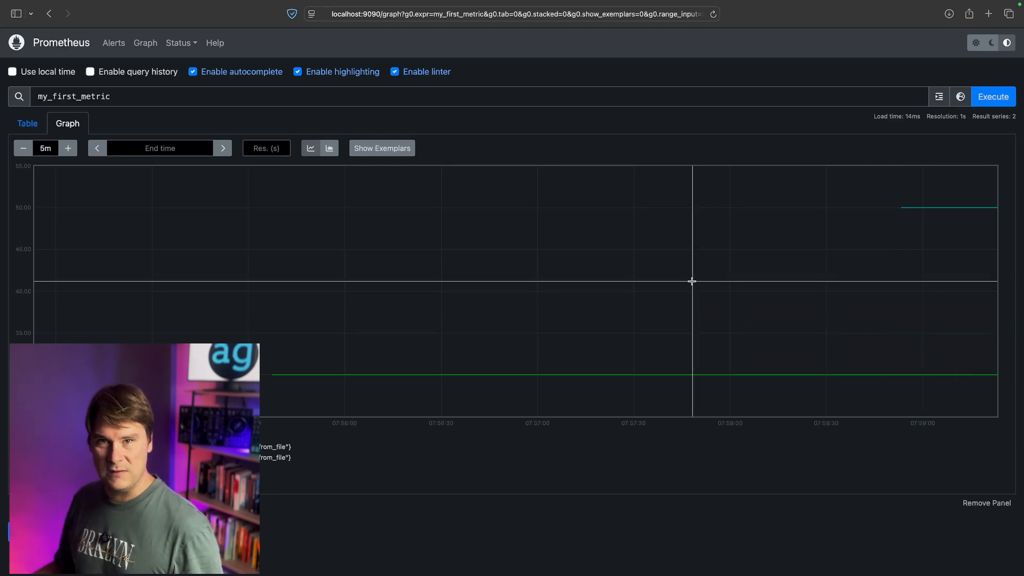
mouse_move(614, 200)
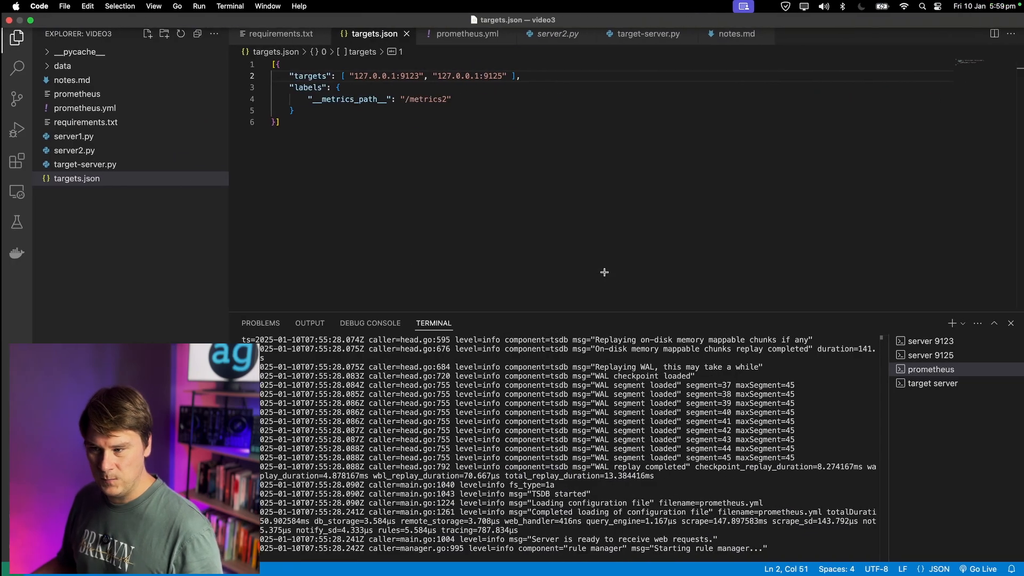
Review target-server.py's /targets endpoint served at localhost:8123 and the HTTP-discovery job in prometheus.yml
click(646, 33)
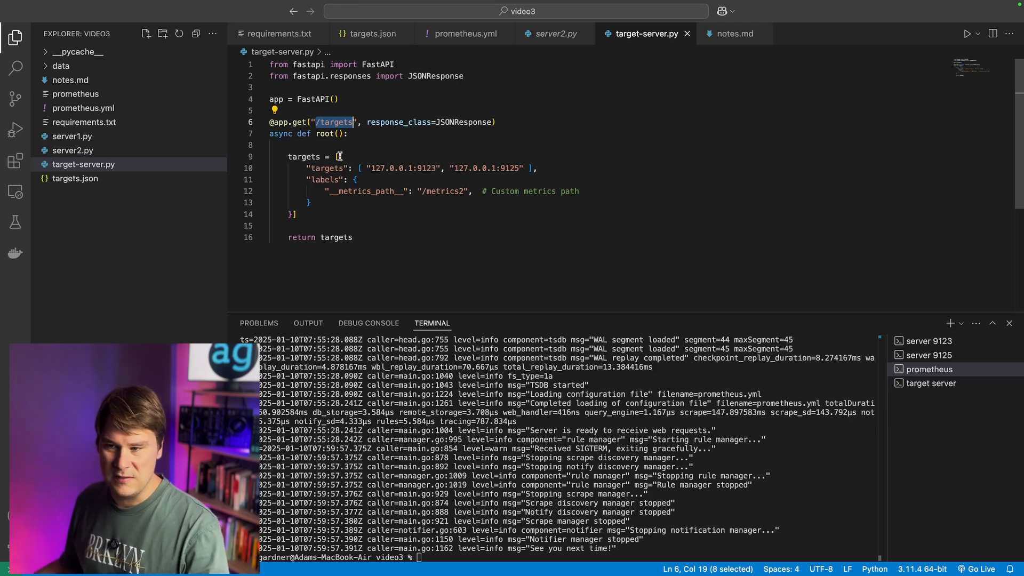
drag(338, 157, 297, 215)
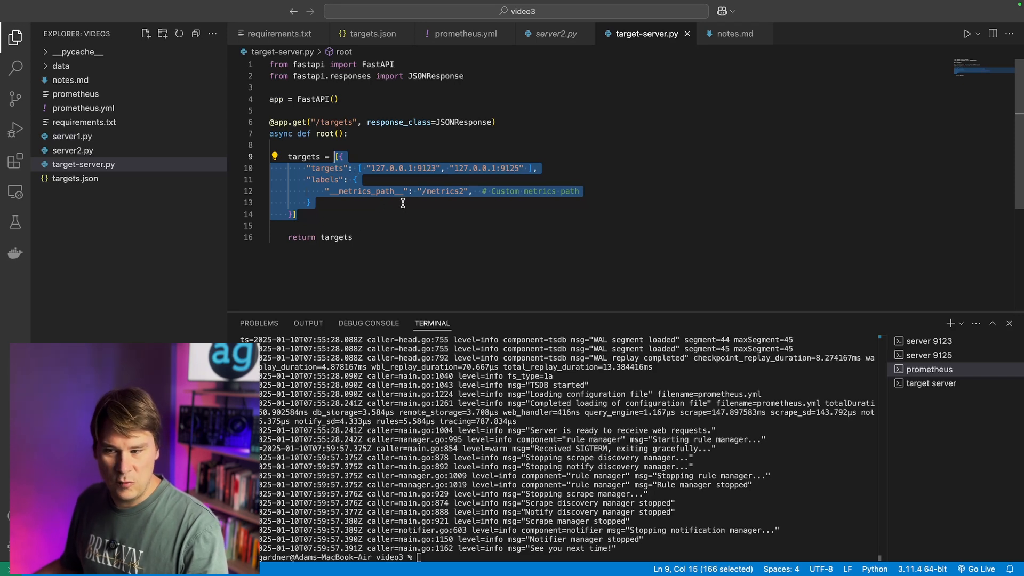
mouse_move(448, 214)
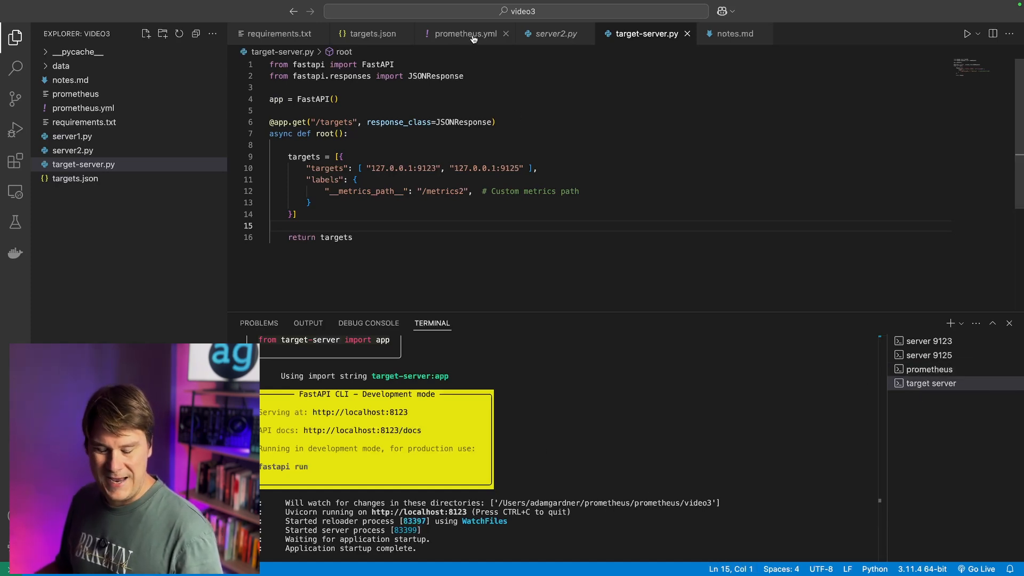
click(465, 33)
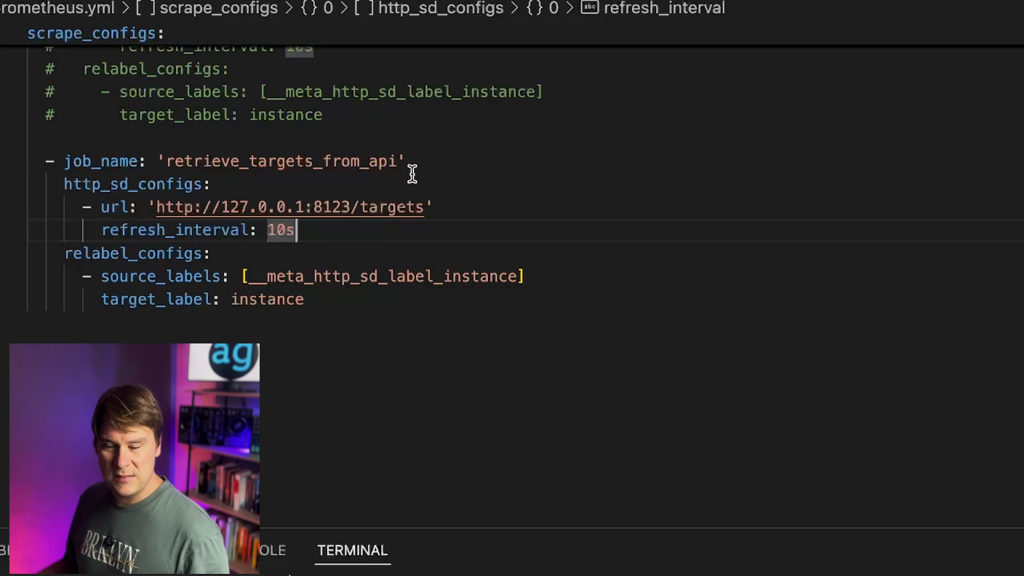
mouse_move(474, 196)
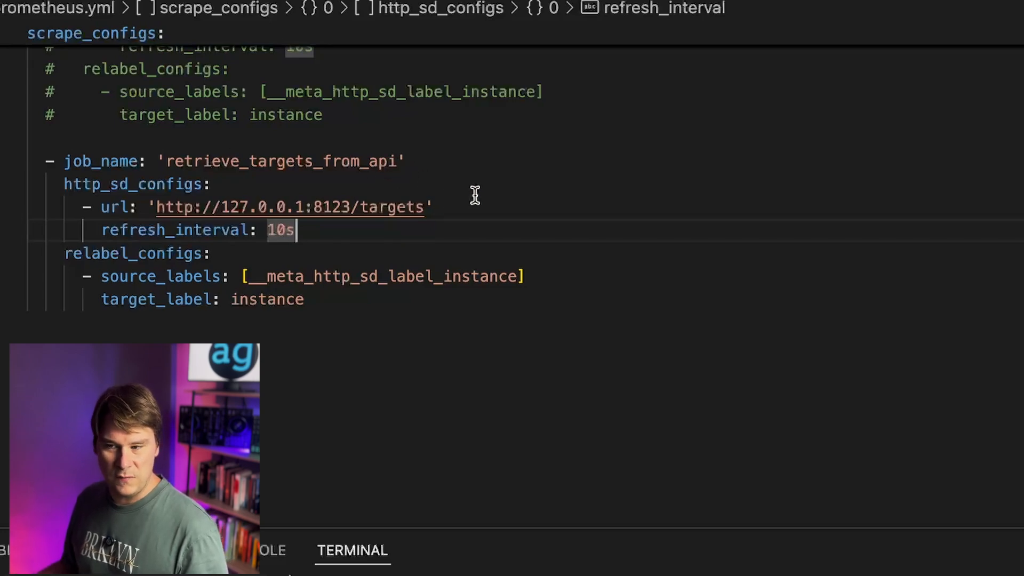
mouse_move(459, 190)
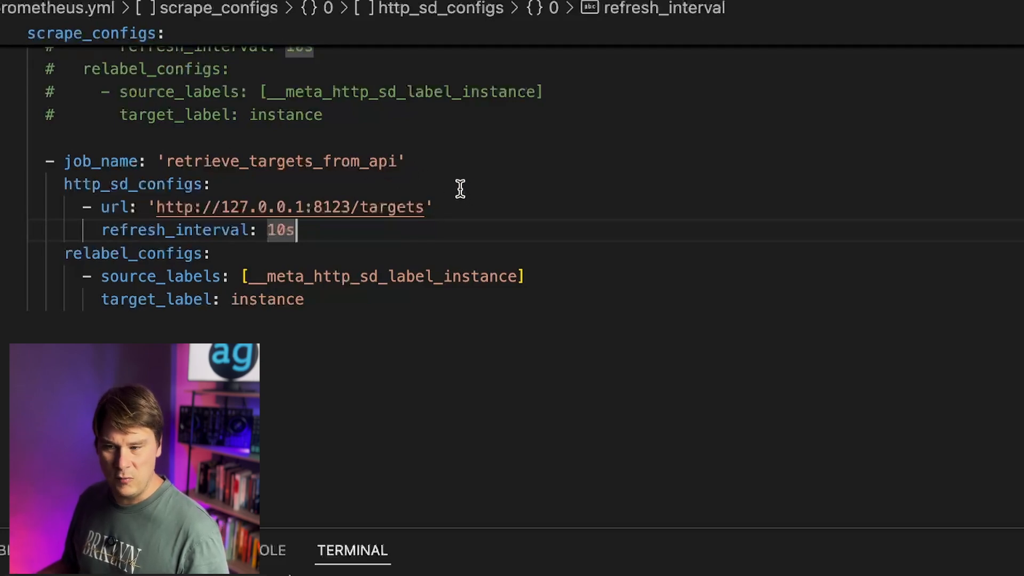
mouse_move(472, 204)
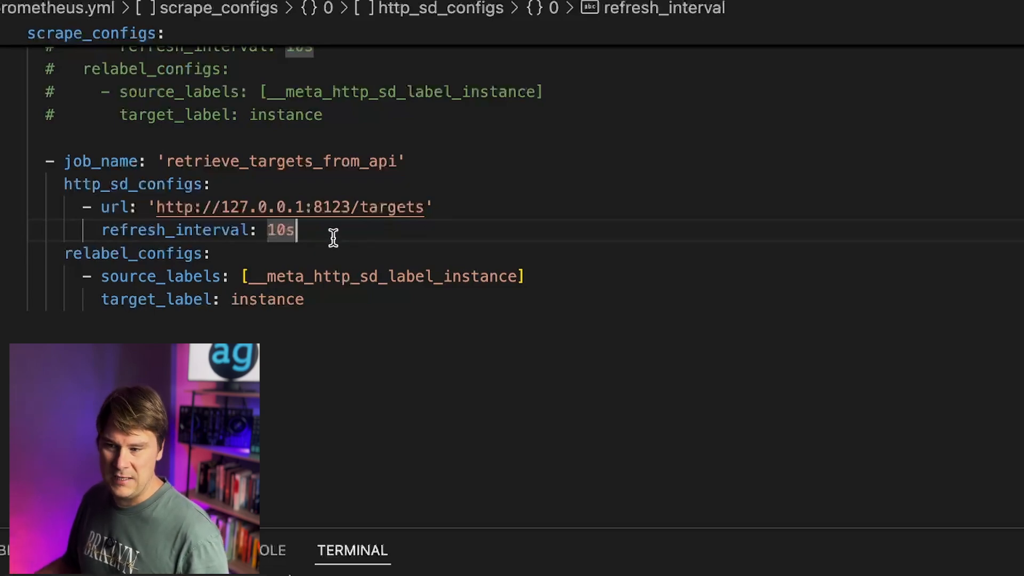
mouse_move(297, 291)
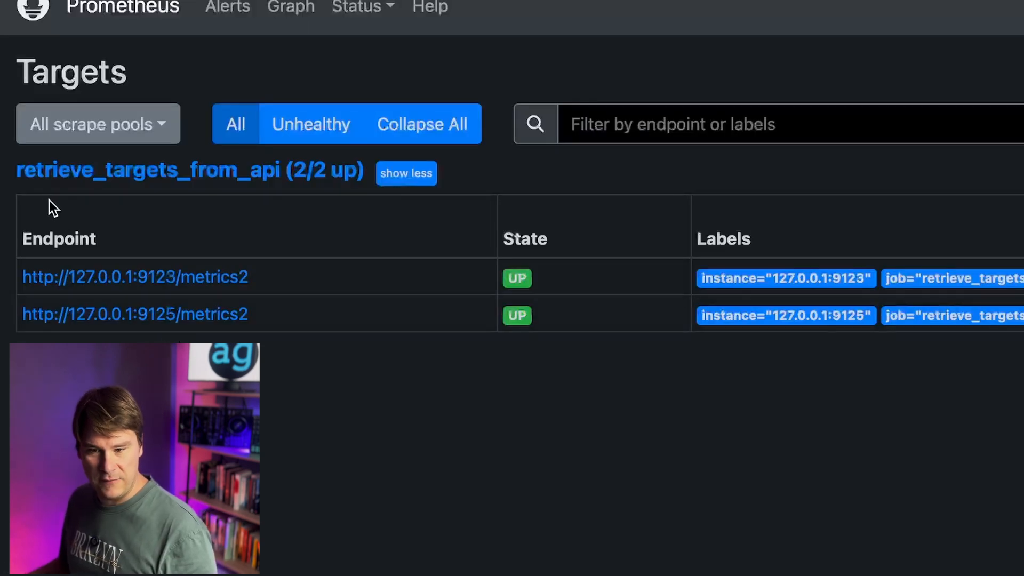
mouse_move(137, 199)
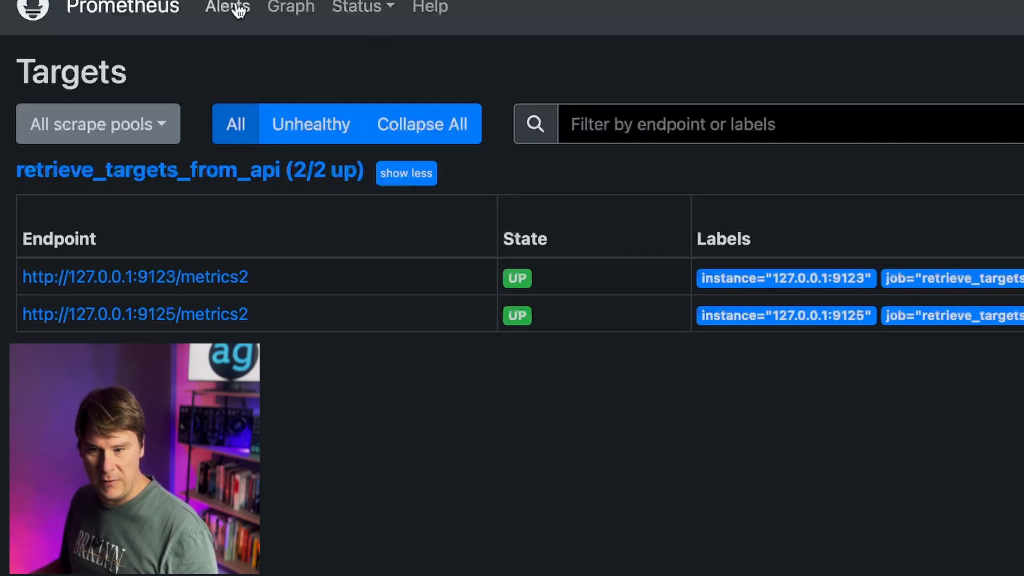
Return to the expression query page after confirming retrieve_targets_from_api shows 2/2 up
click(290, 7)
text(my_first_metric)
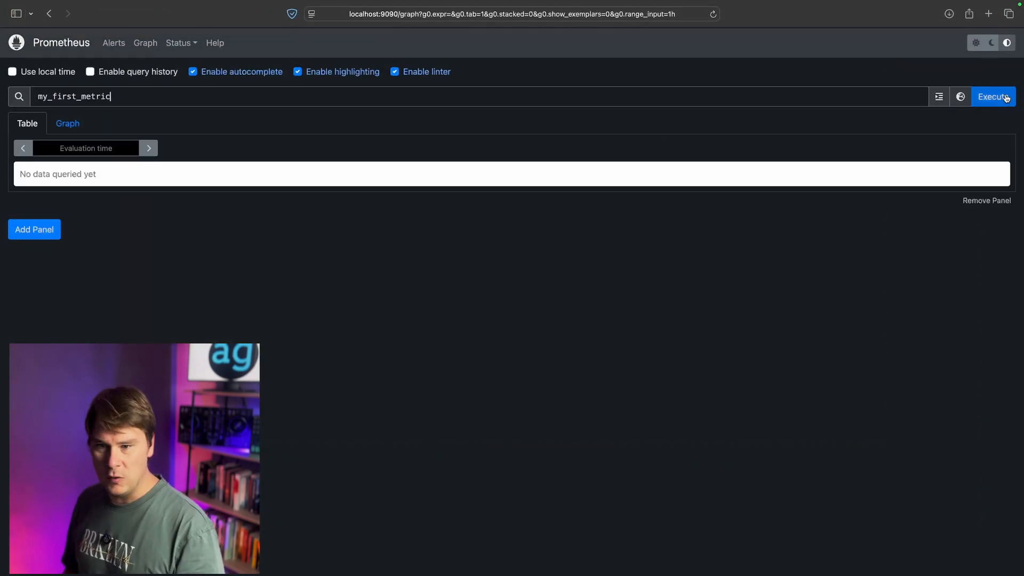
Execute my_first_metric and graph its two API-discovered series, 9123 at 30 and 9125 at 50
click(992, 97)
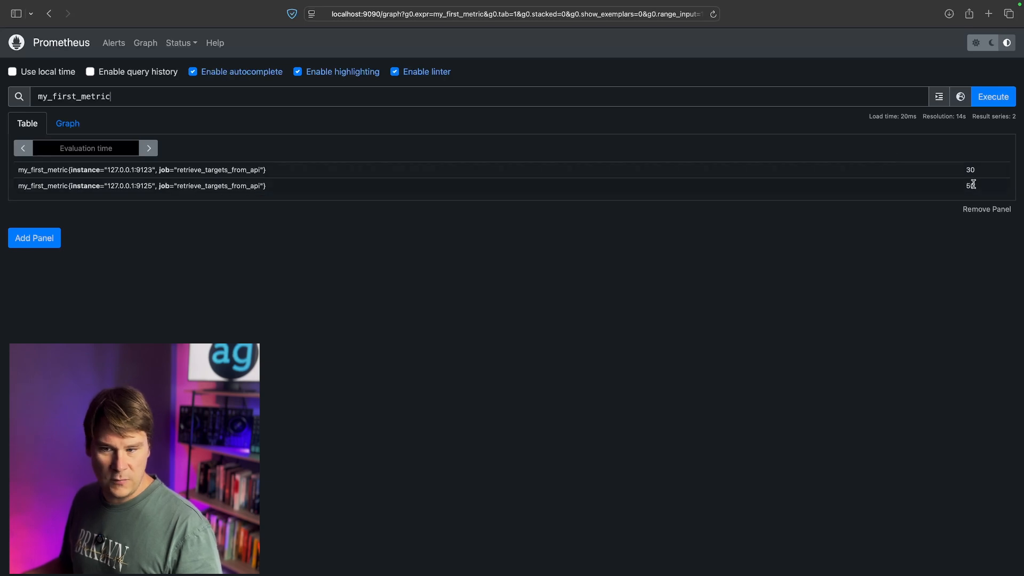
click(68, 124)
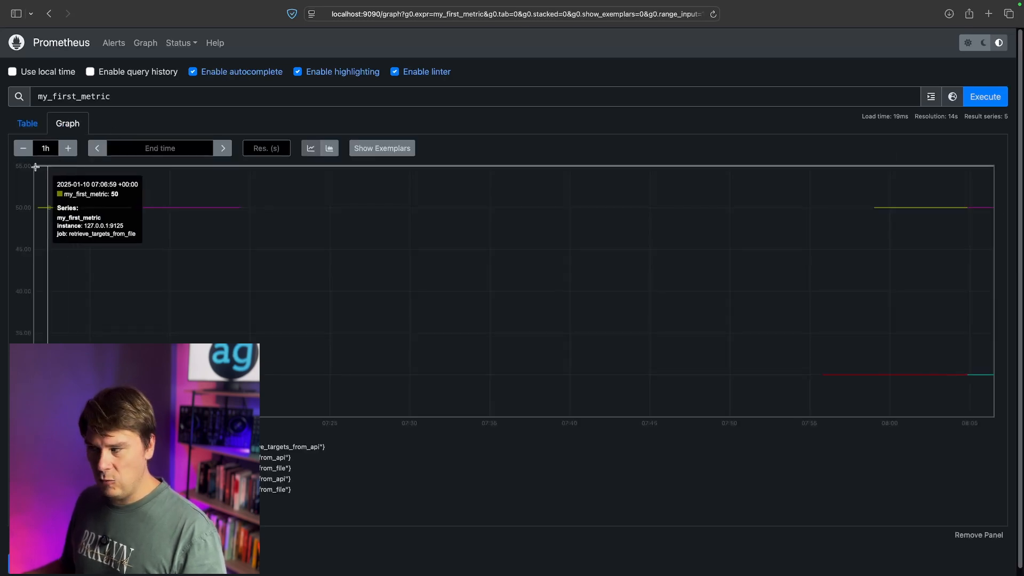
click(22, 148)
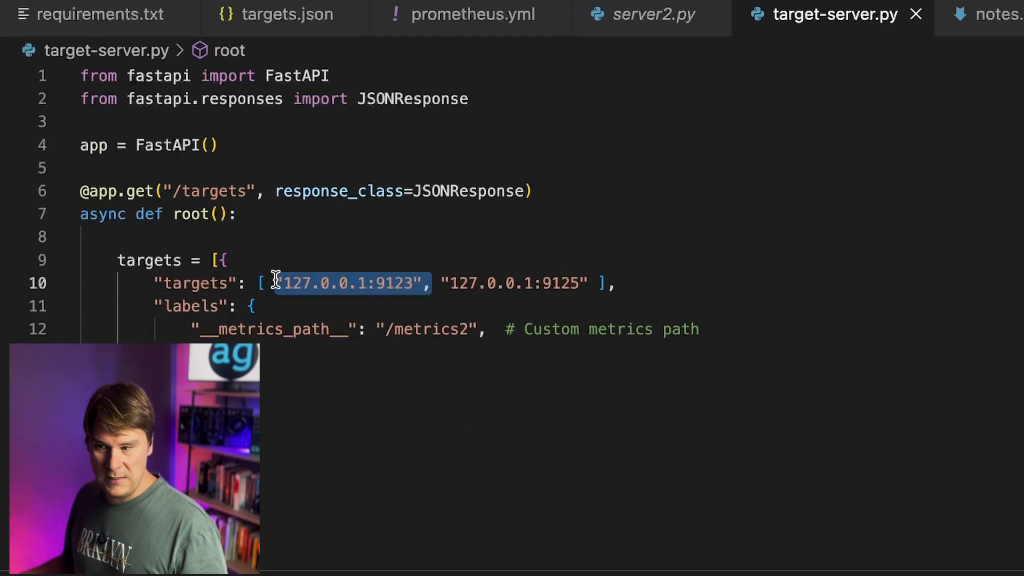
Delete the "127.0.0.1:9123" entry from the targets array in target-server.py
key(Delete)
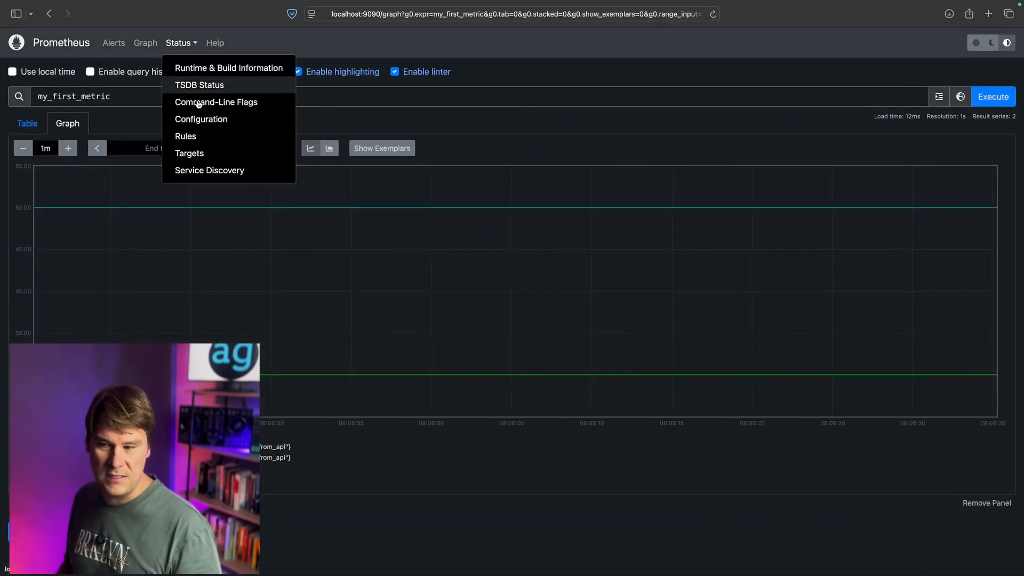
click(189, 153)
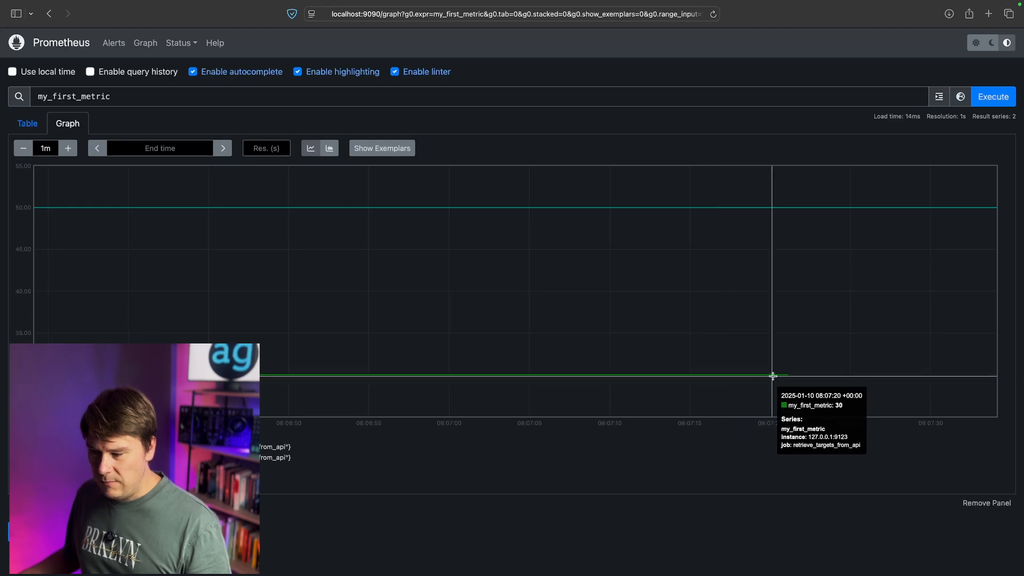
mouse_move(792, 375)
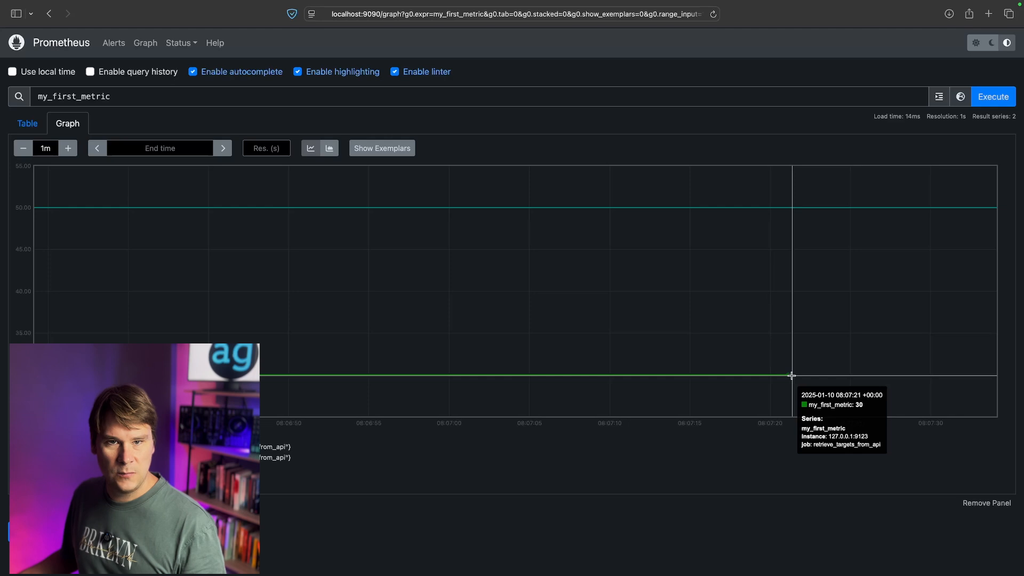
mouse_move(817, 231)
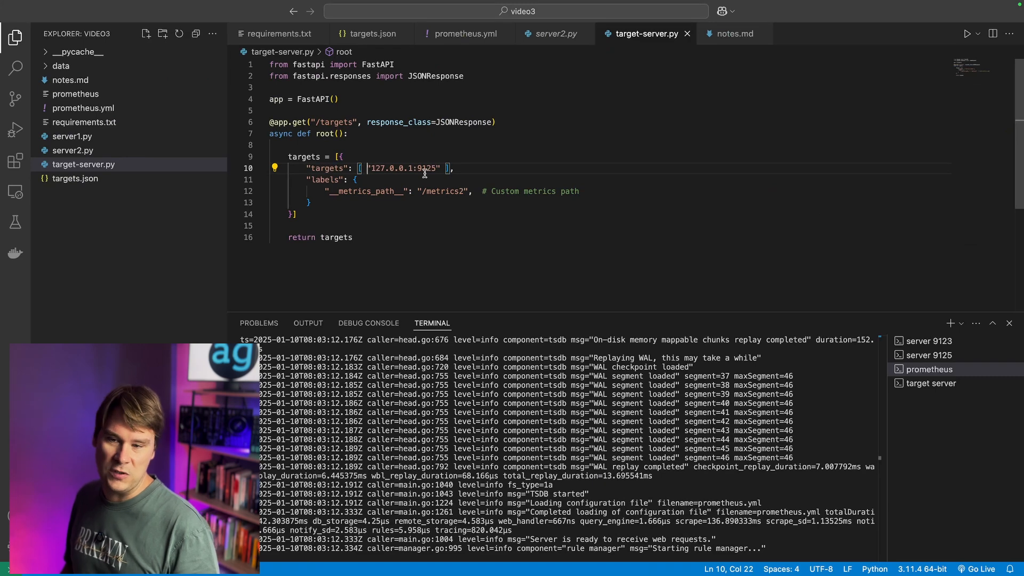
Select the 127.0.0.1:9125 address in target-server.py to reuse for a 9123 entry
double_click(404, 168)
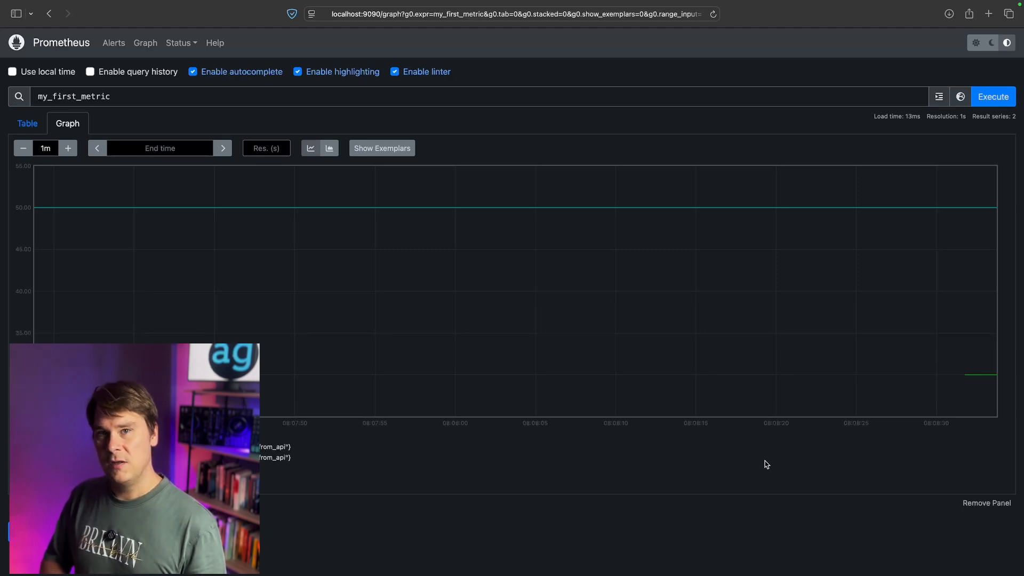
mouse_move(754, 350)
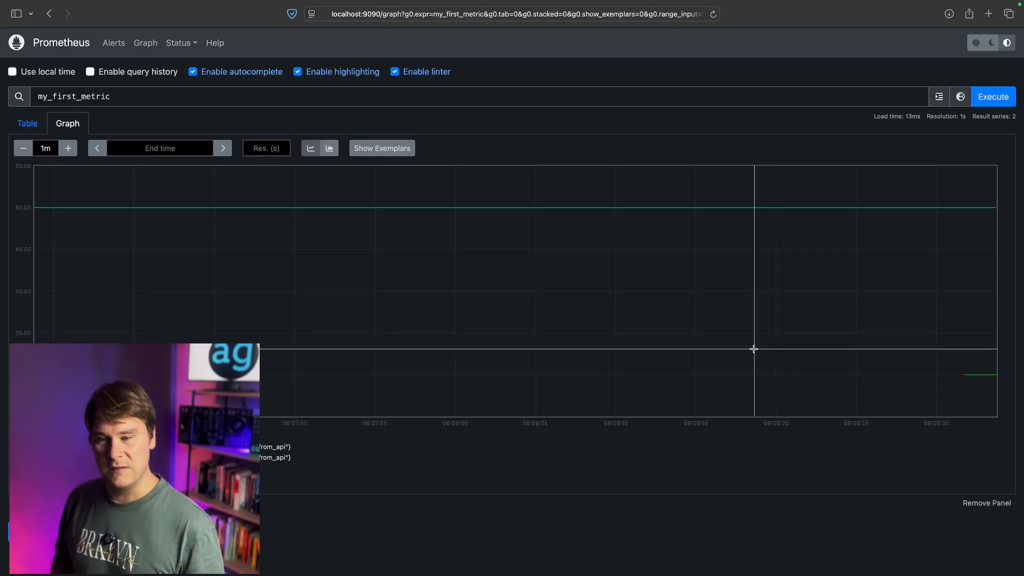
mouse_move(739, 352)
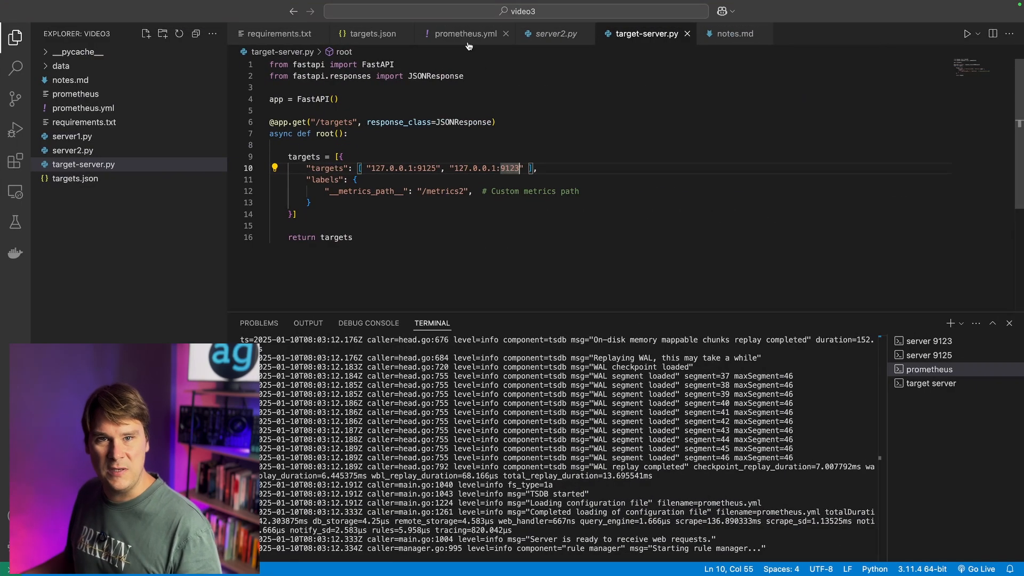
Show prometheus.yml with its 5s global scrape_interval and the API job's 10s refresh
click(466, 33)
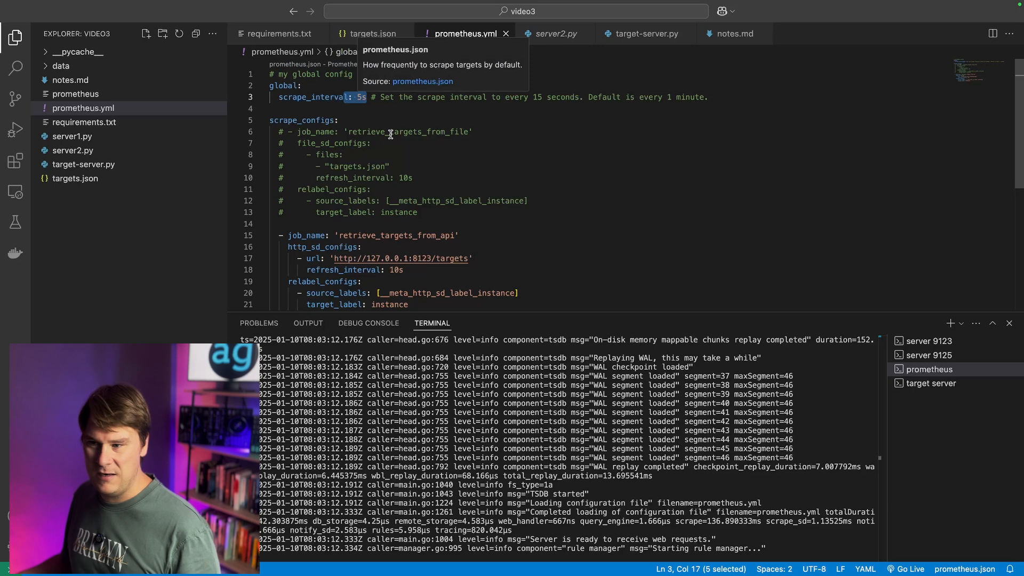
mouse_move(472, 180)
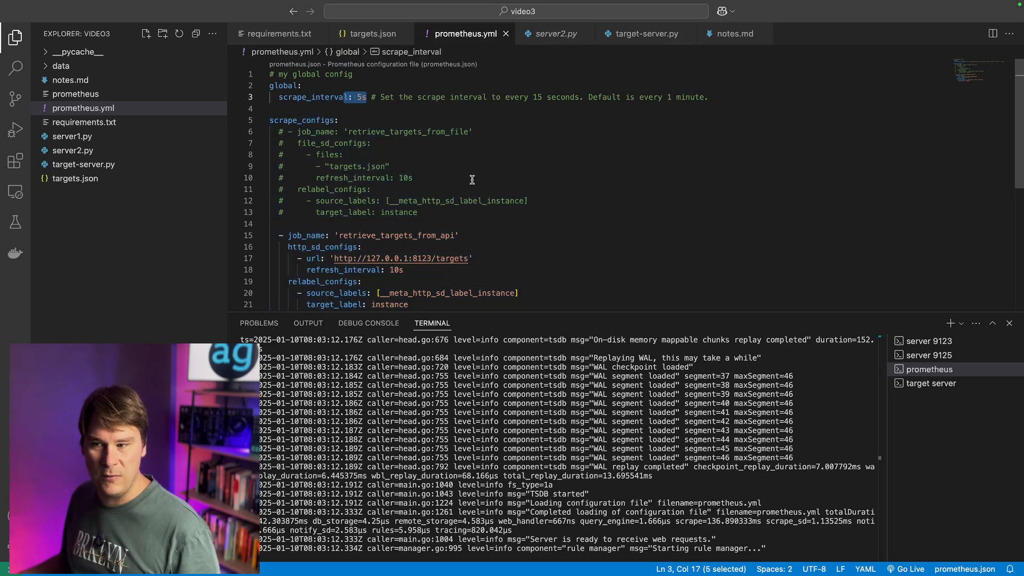